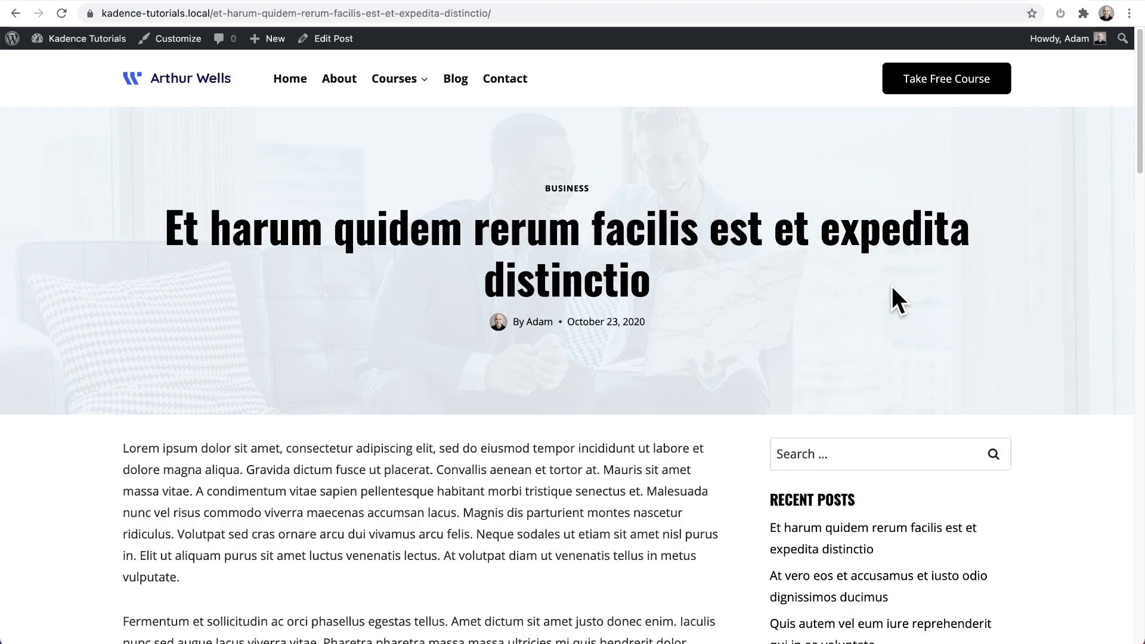
In the Customizer's single post layout settings, keep the right-sidebar layout for posts
{"action": "scroll", "scroll_direction": "down", "scroll_amount": 3}
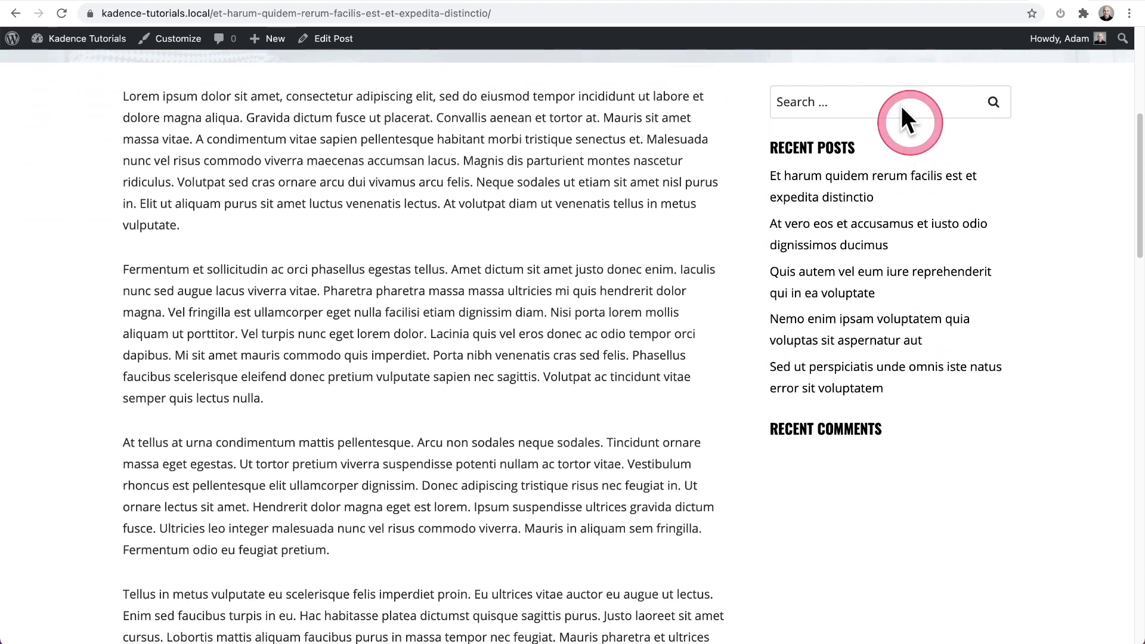
{"action": "mouse_move", "coordinate": [707, 418]}
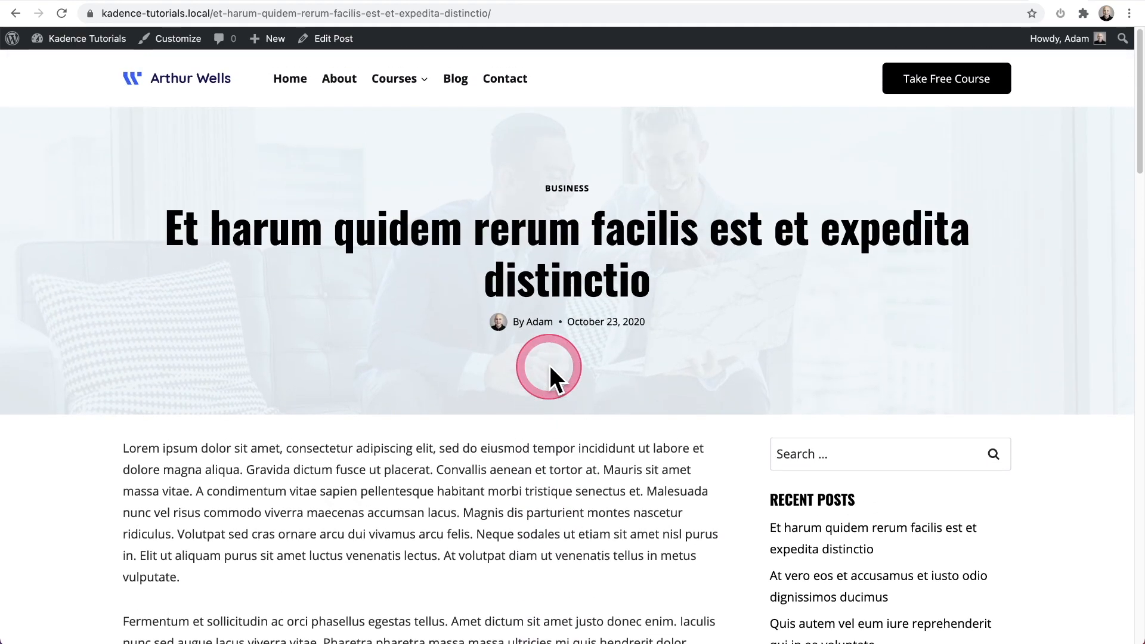
{"action": "mouse_move", "coordinate": [470, 373]}
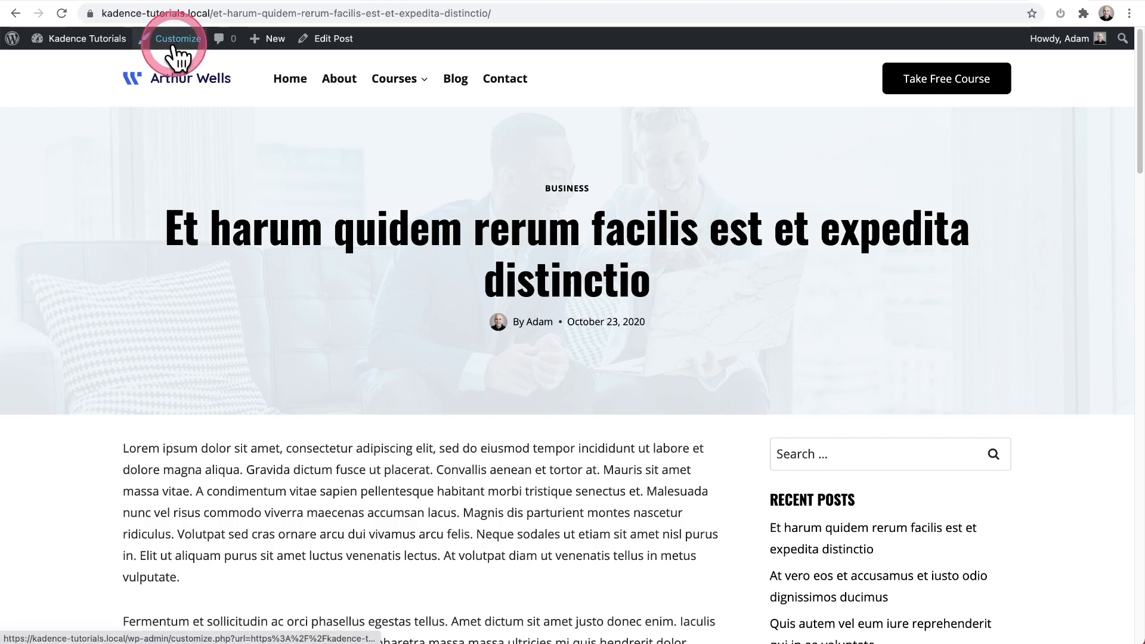
{"action": "left_click", "coordinate": [178, 38]}
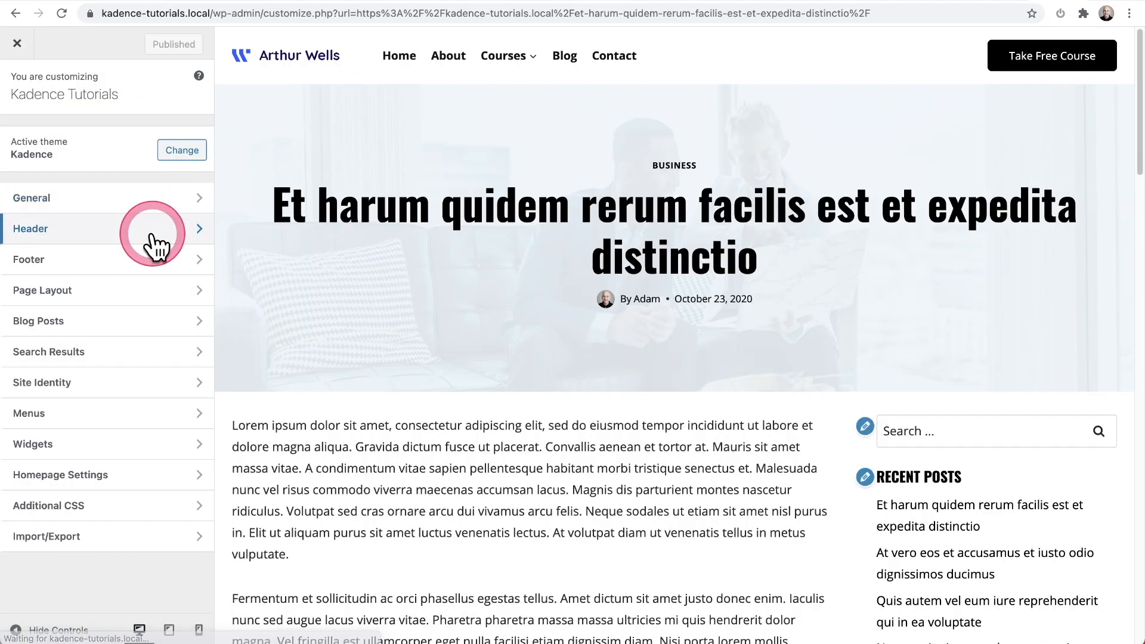
{"action": "left_click", "coordinate": [38, 321]}
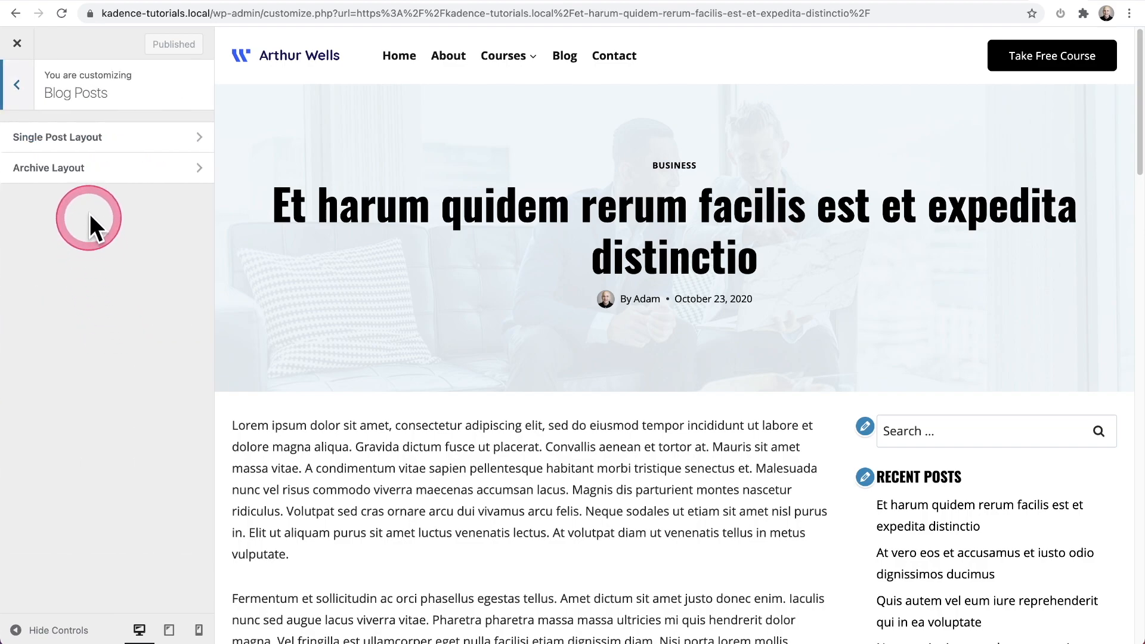
{"action": "left_click", "coordinate": [58, 137]}
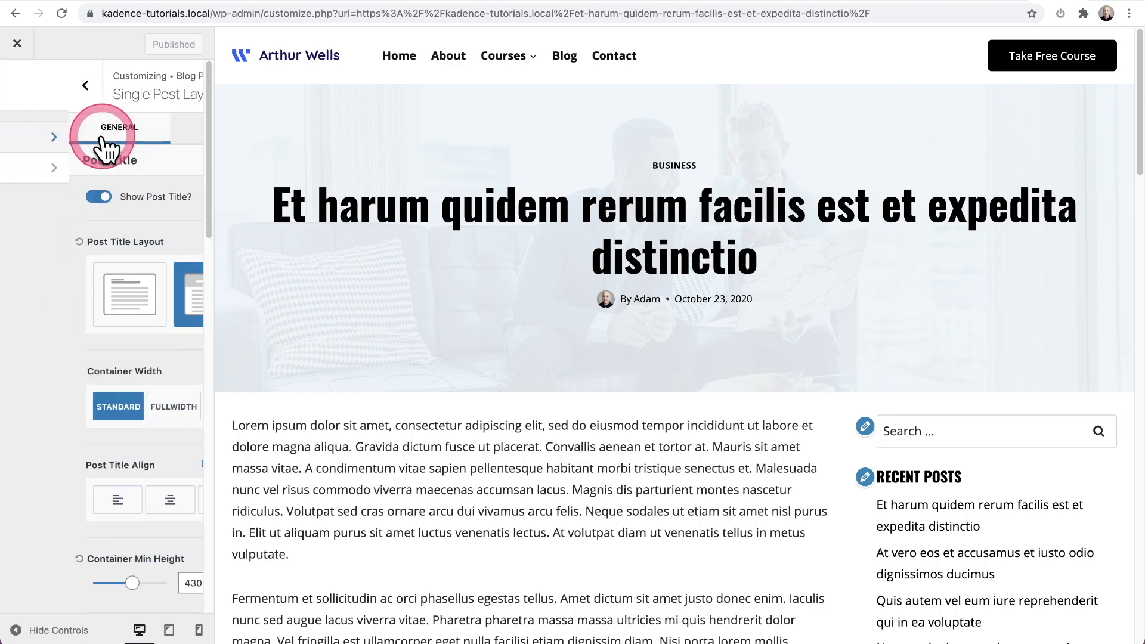
{"action": "scroll", "scroll_direction": "down", "scroll_amount": 3}
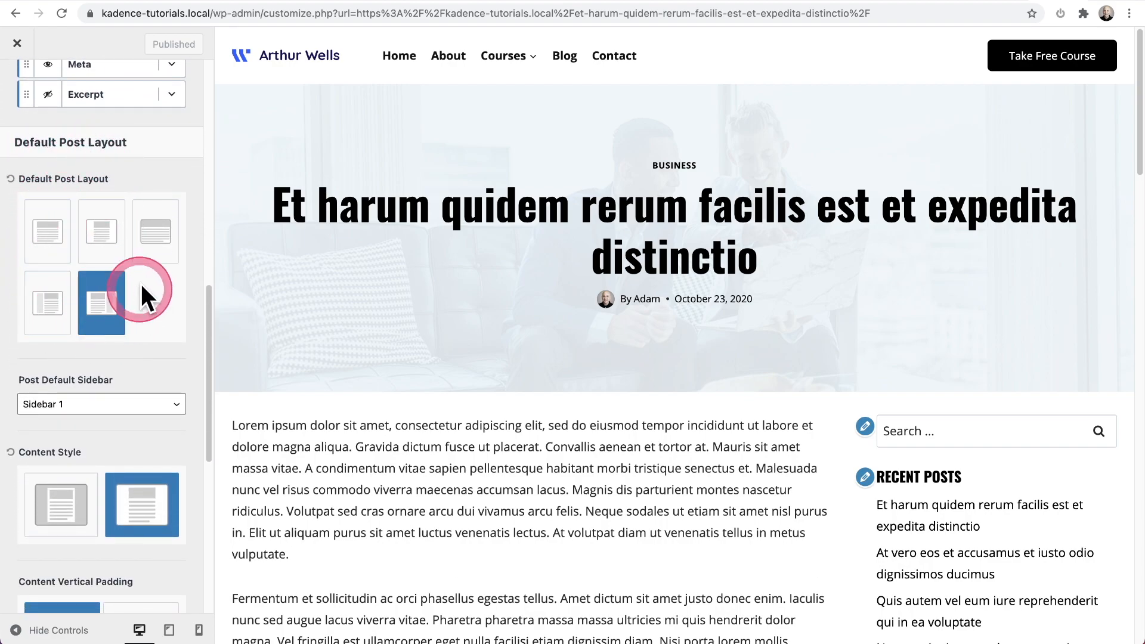
{"action": "left_click", "coordinate": [101, 302]}
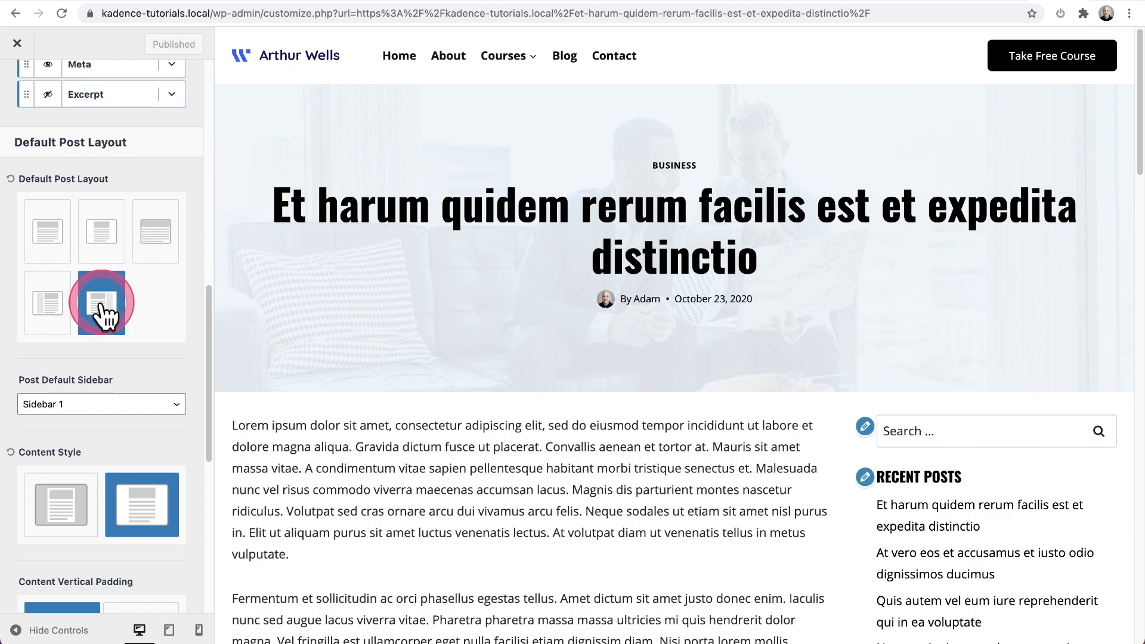
{"action": "mouse_move", "coordinate": [48, 303]}
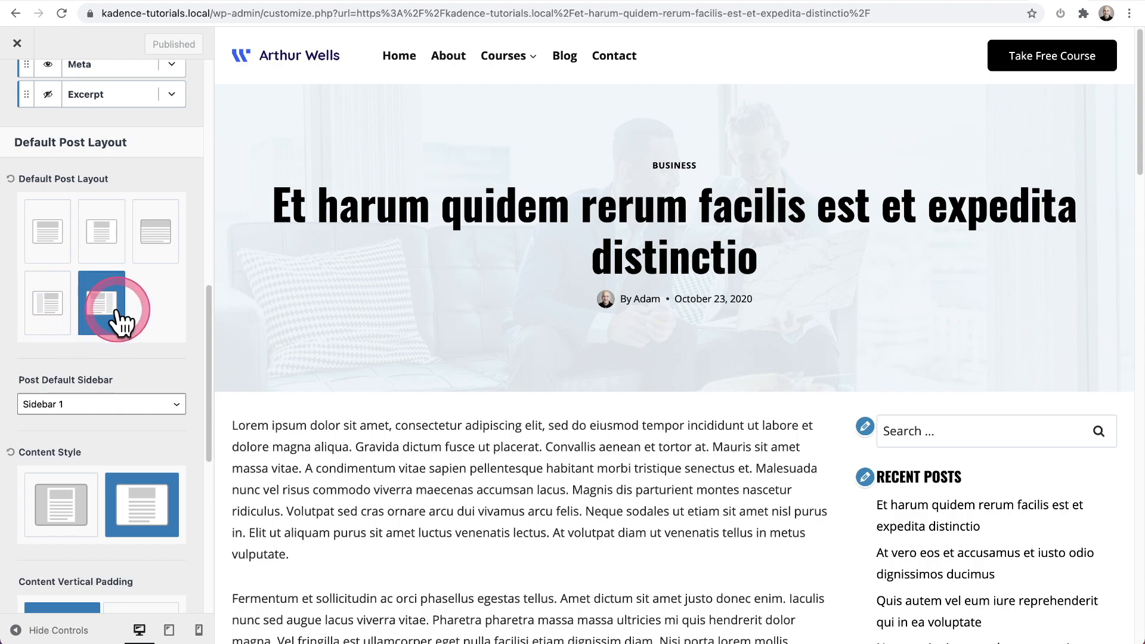
{"action": "mouse_move", "coordinate": [101, 304]}
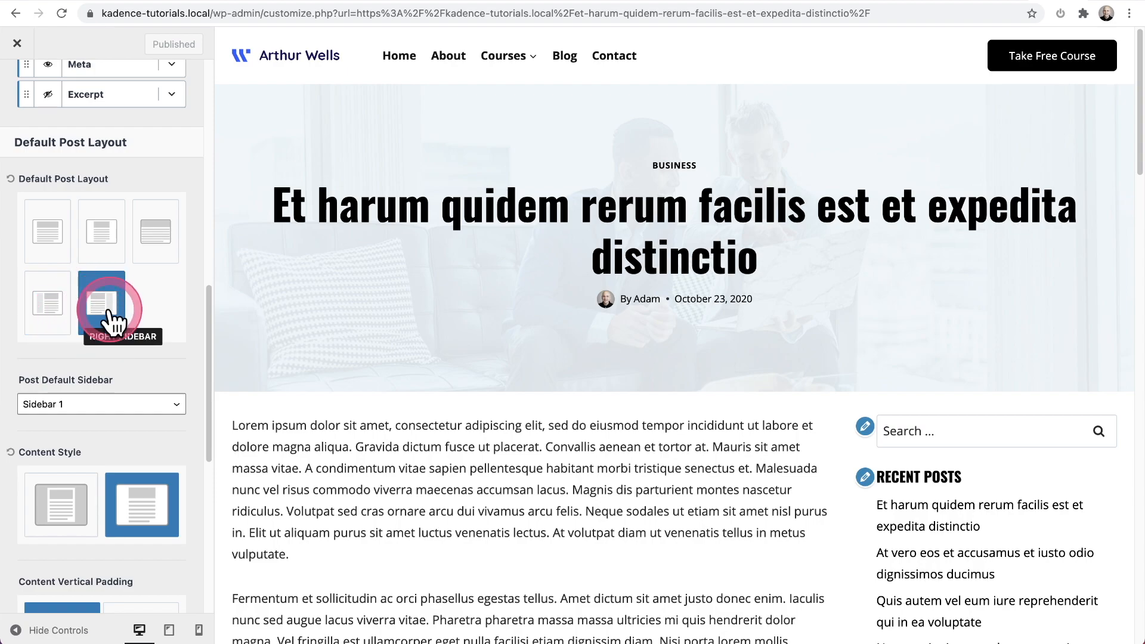
{"action": "left_click", "coordinate": [101, 303]}
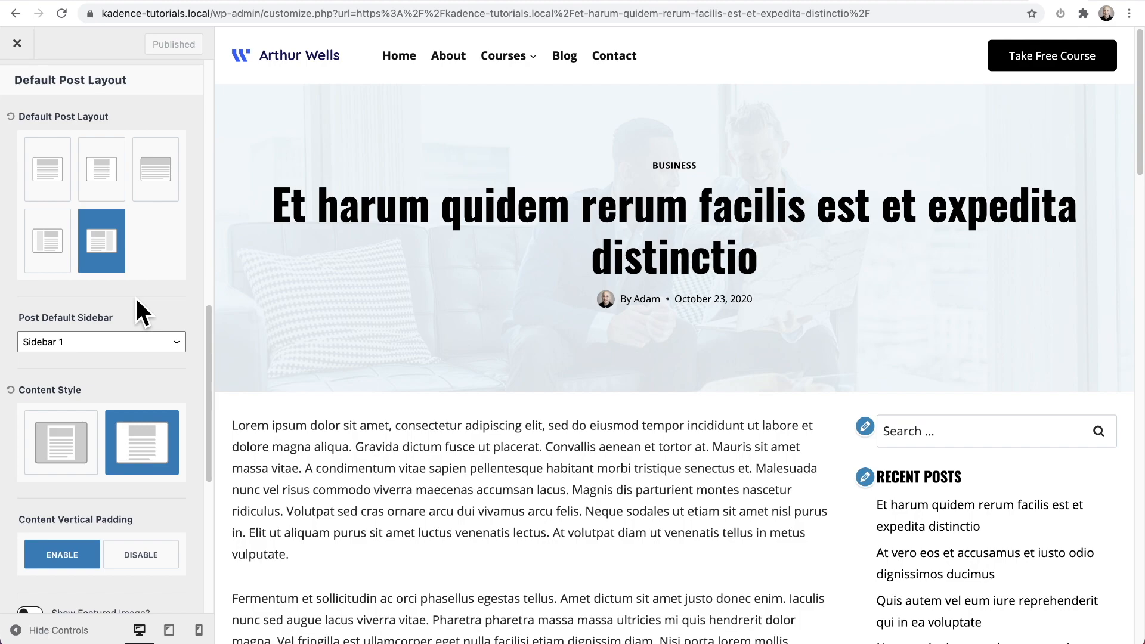
Keep Sidebar 1 as the post sidebar and leave the Customizer
{"action": "left_click", "coordinate": [155, 322]}
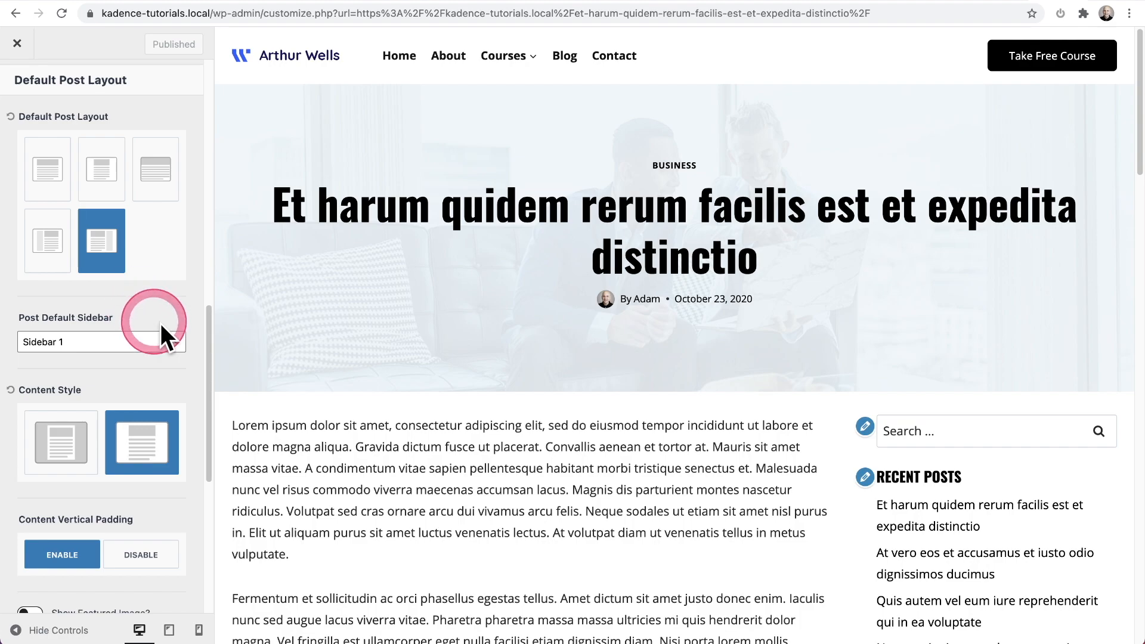
{"action": "left_click", "coordinate": [102, 341]}
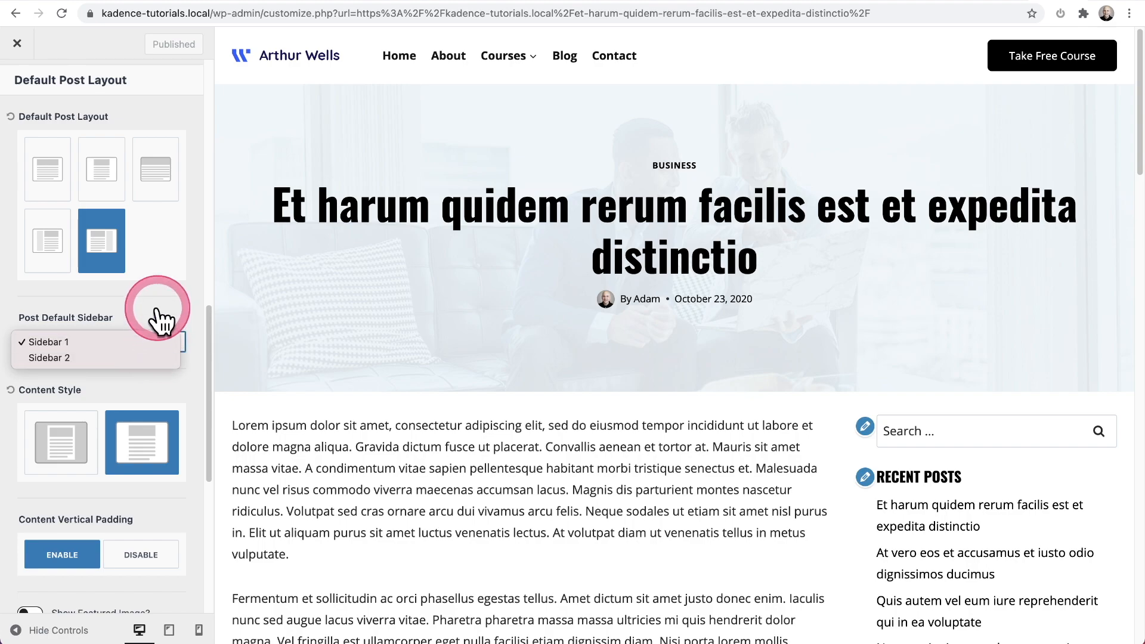
{"action": "left_click", "coordinate": [50, 342]}
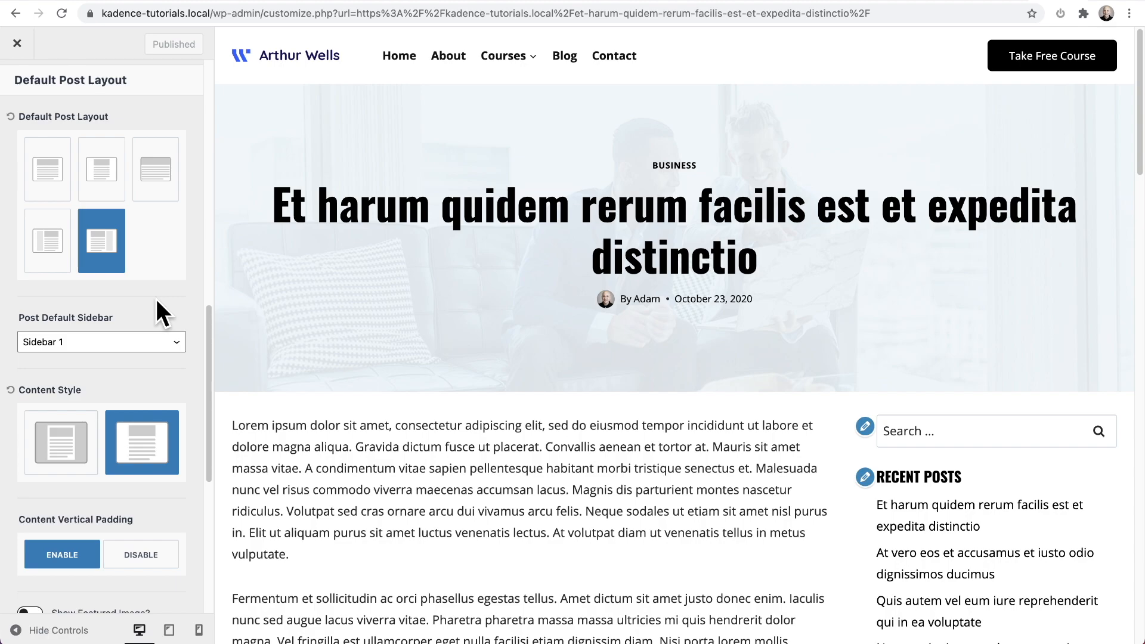
{"action": "left_click", "coordinate": [18, 43]}
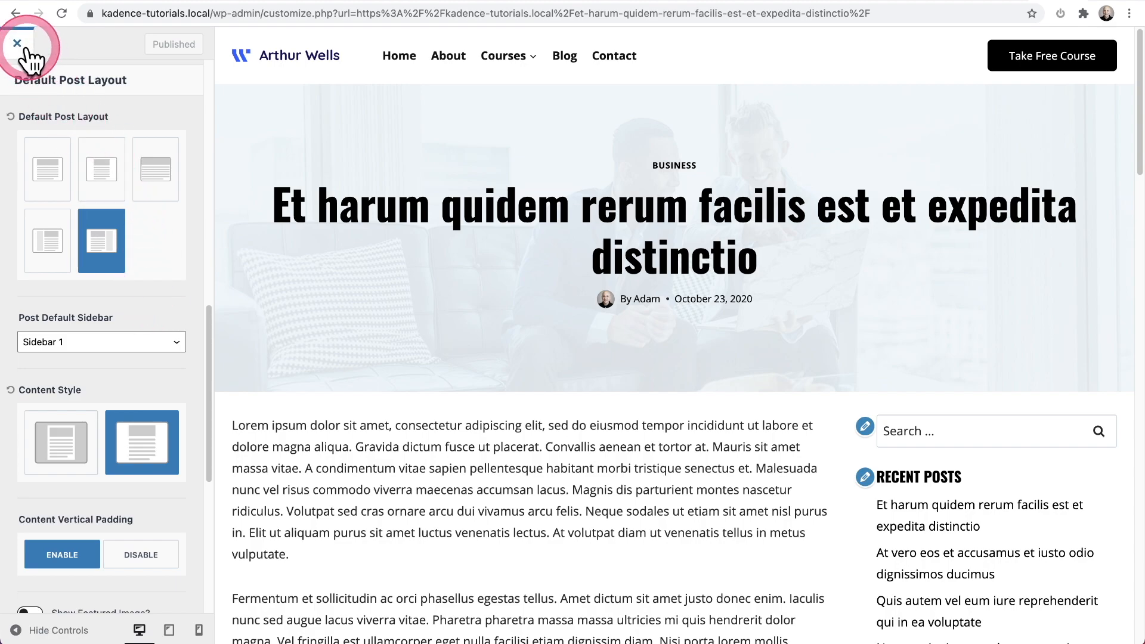
{"action": "left_click", "coordinate": [20, 45]}
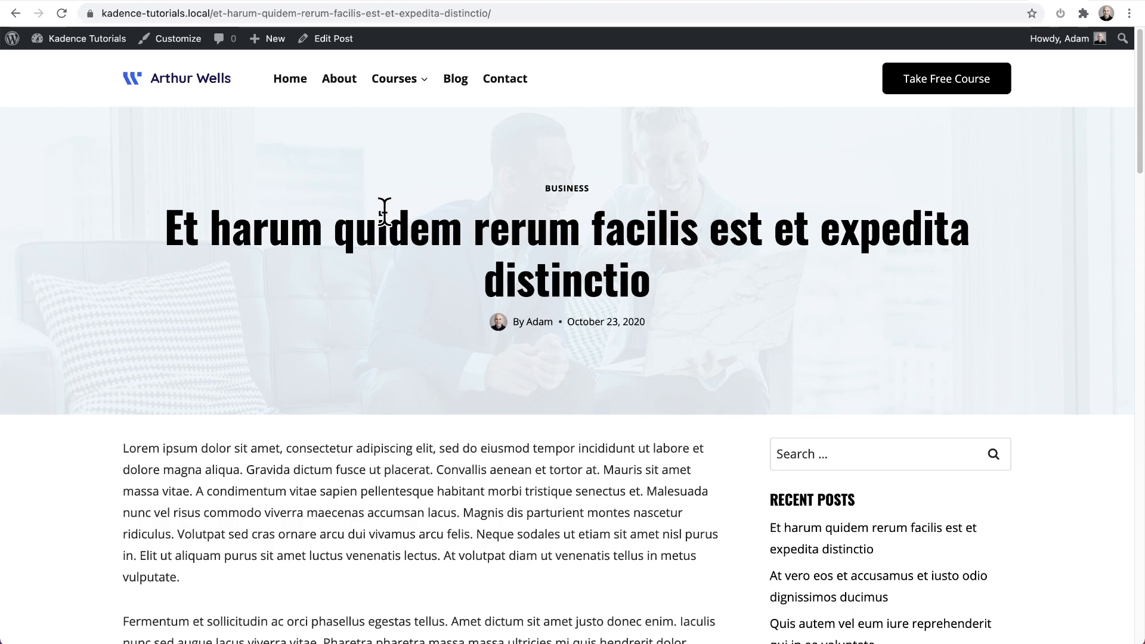
Edit the post and review its Kadence Post Layout and Post sidebar settings, both default
{"action": "left_click", "coordinate": [334, 38]}
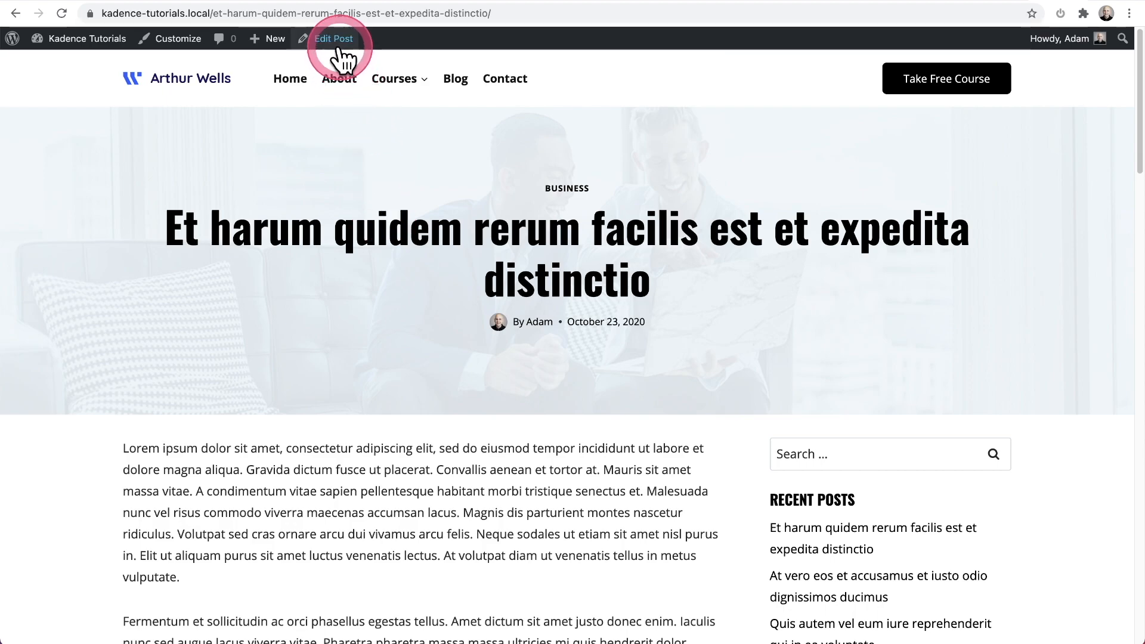
{"action": "left_click", "coordinate": [334, 38]}
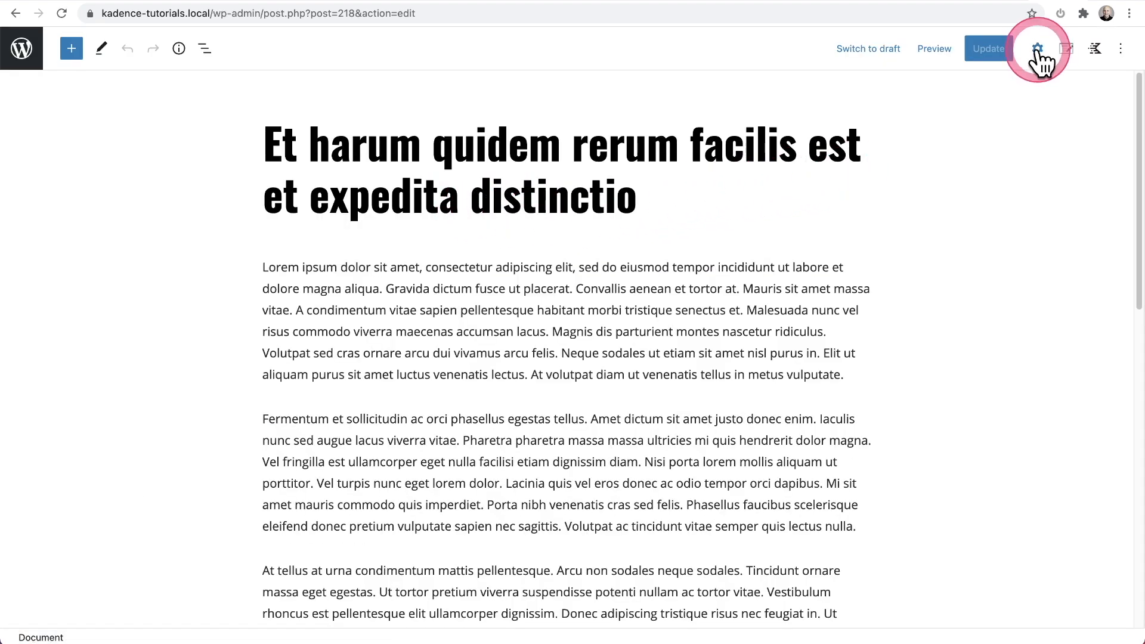
{"action": "left_click", "coordinate": [1035, 47]}
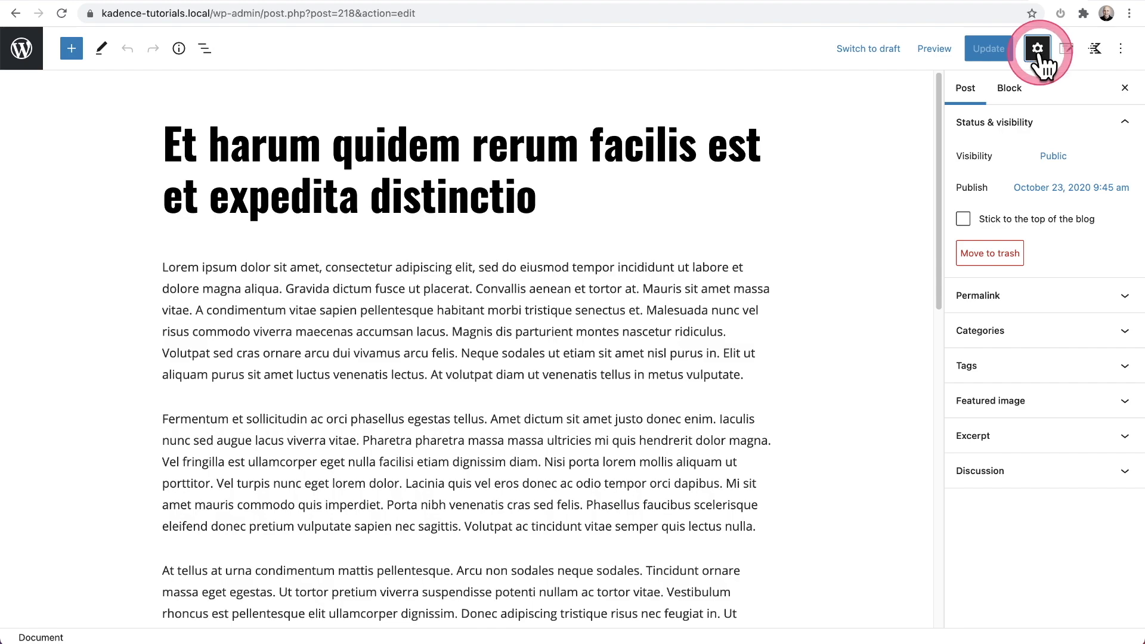
{"action": "mouse_move", "coordinate": [1066, 49]}
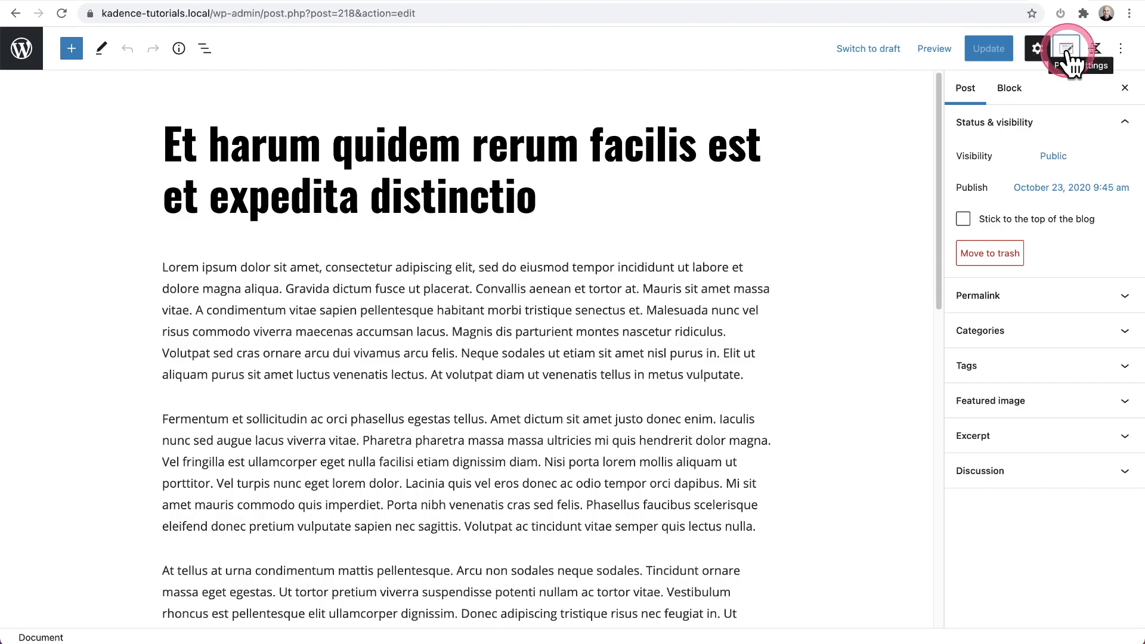
{"action": "left_click", "coordinate": [1067, 48]}
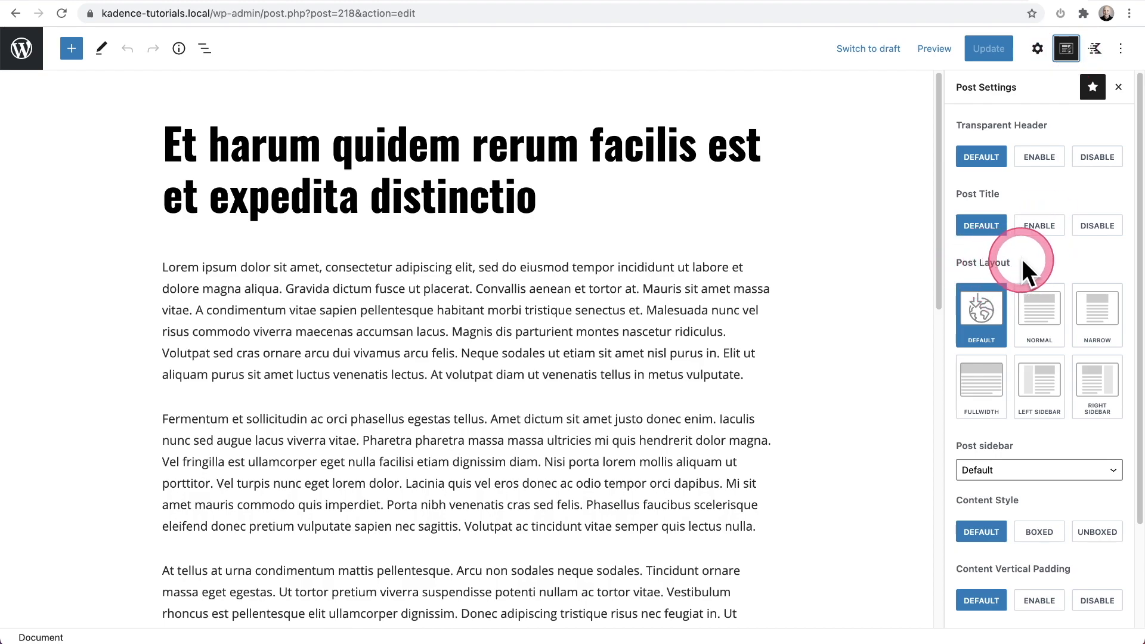
{"action": "mouse_move", "coordinate": [998, 327]}
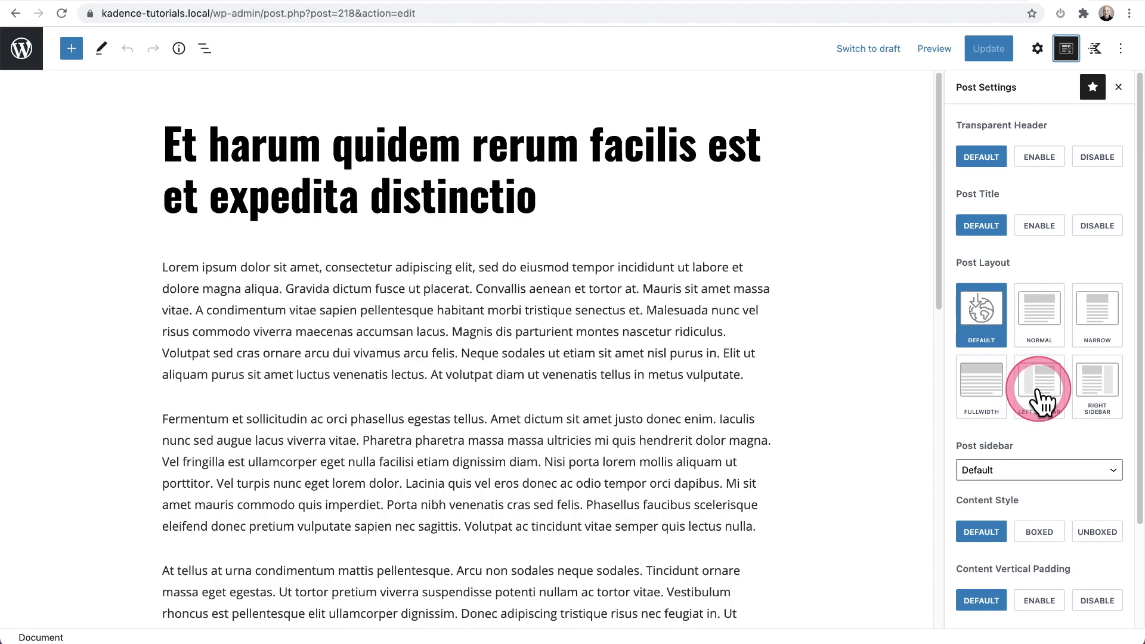
{"action": "scroll", "scroll_direction": "down", "scroll_amount": 3}
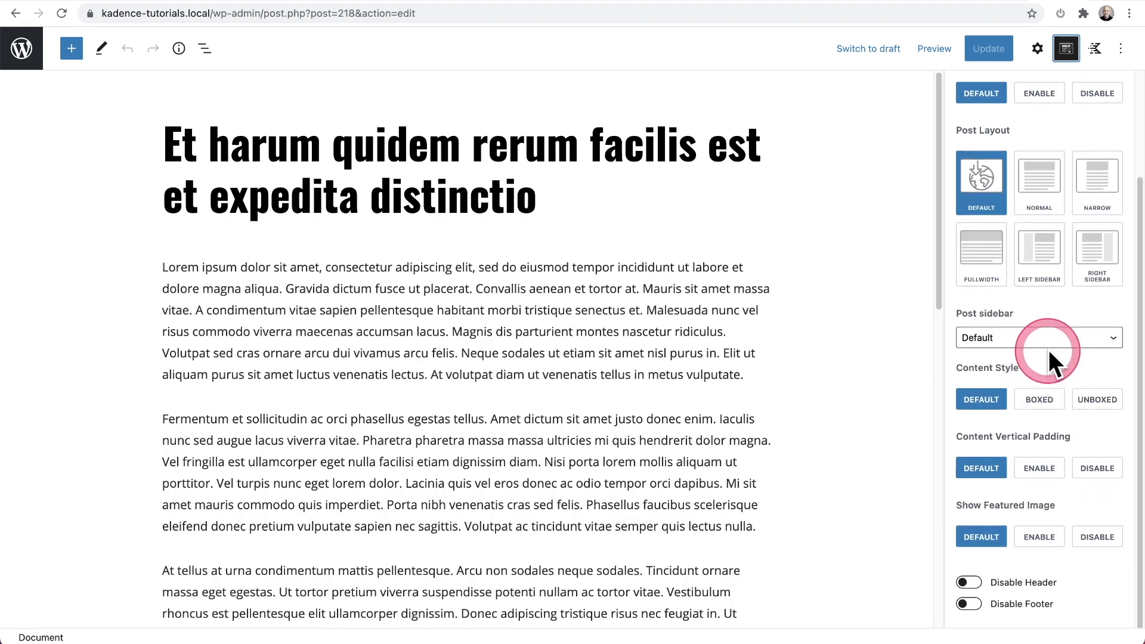
{"action": "left_click", "coordinate": [1038, 338]}
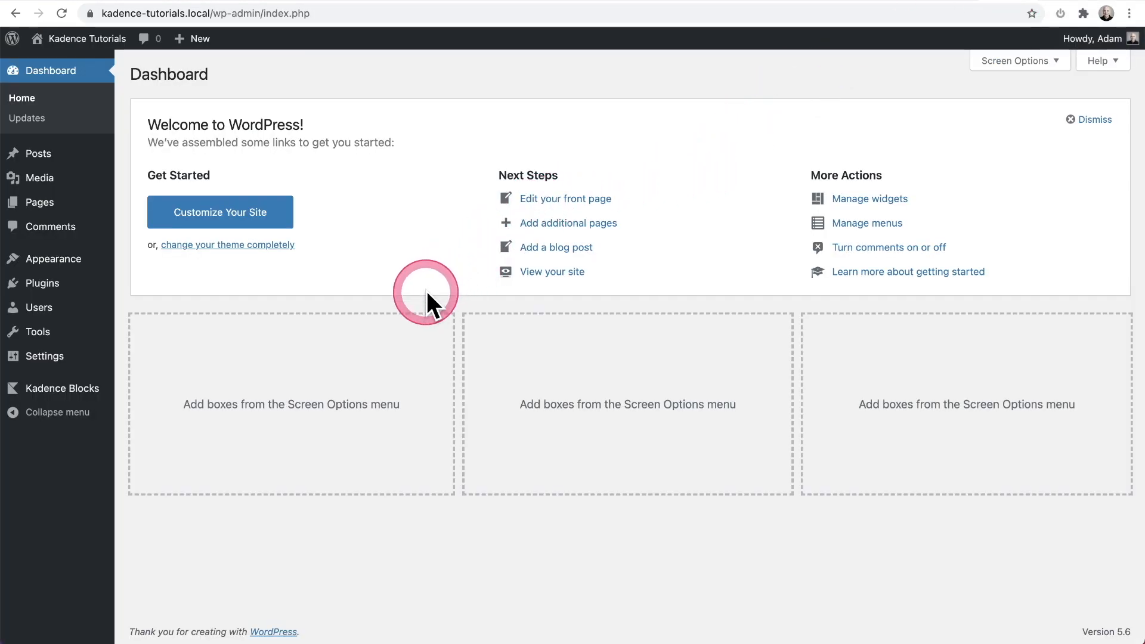
Go to the Widgets screen from the Appearance menu
{"action": "left_click", "coordinate": [425, 293]}
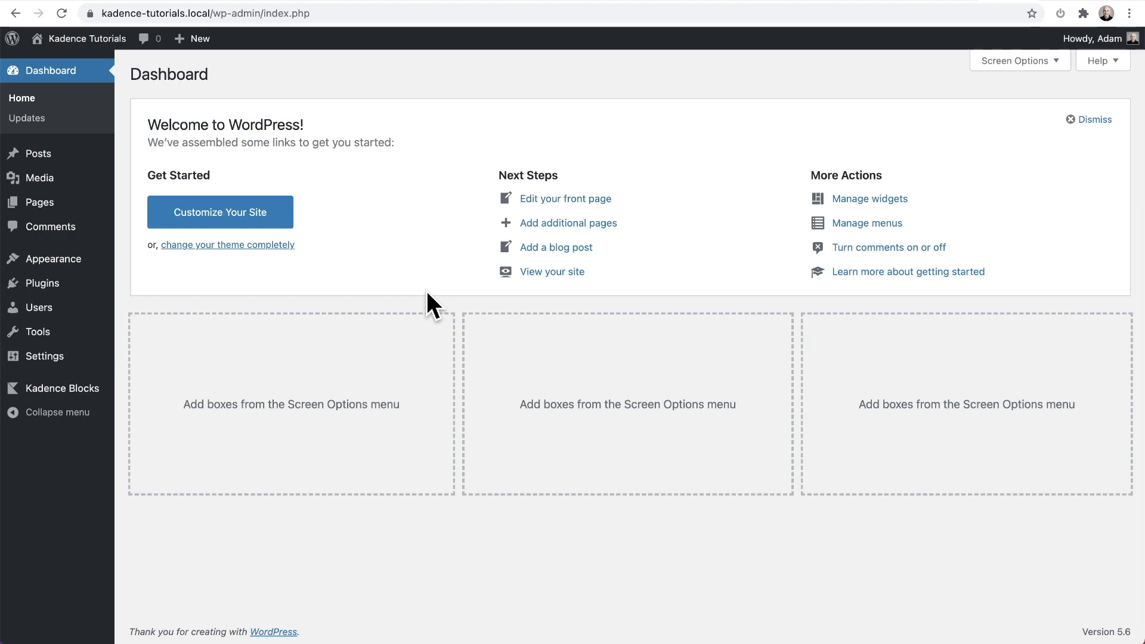
{"action": "left_click", "coordinate": [239, 298]}
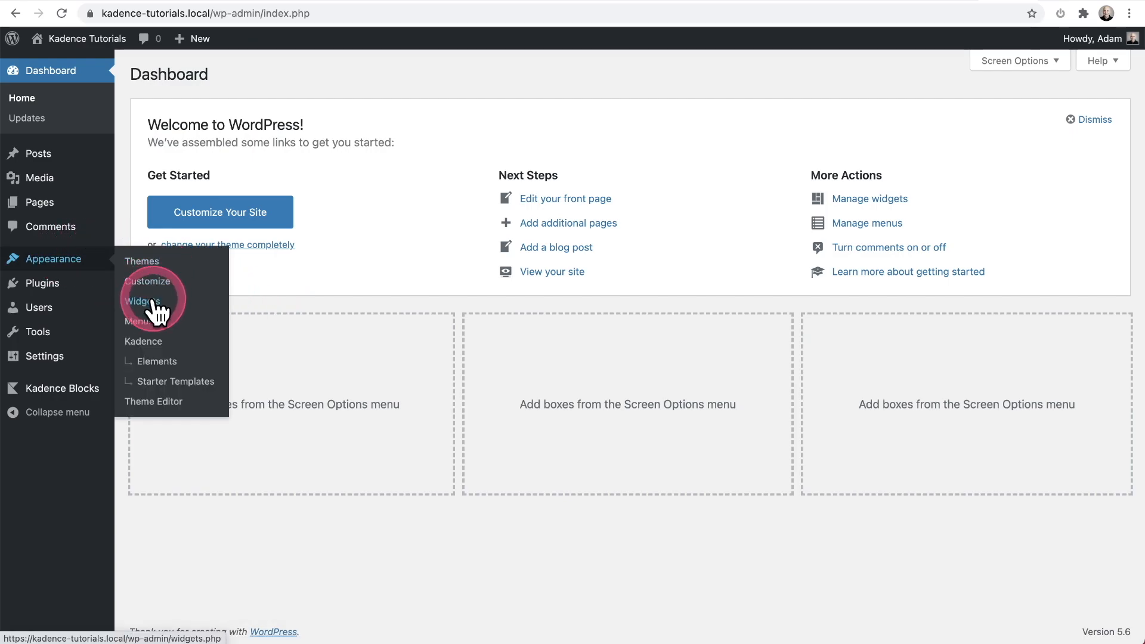
{"action": "left_click", "coordinate": [141, 301]}
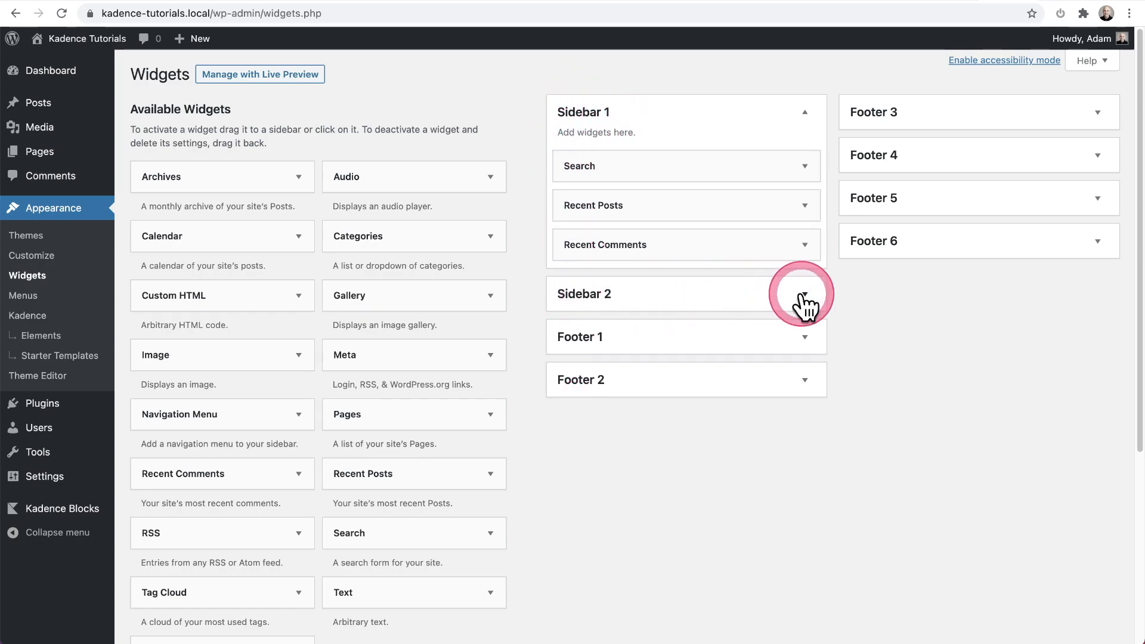
Expand Sidebar 2 to show its Archives, Categories and Meta widgets
{"action": "left_click", "coordinate": [801, 293]}
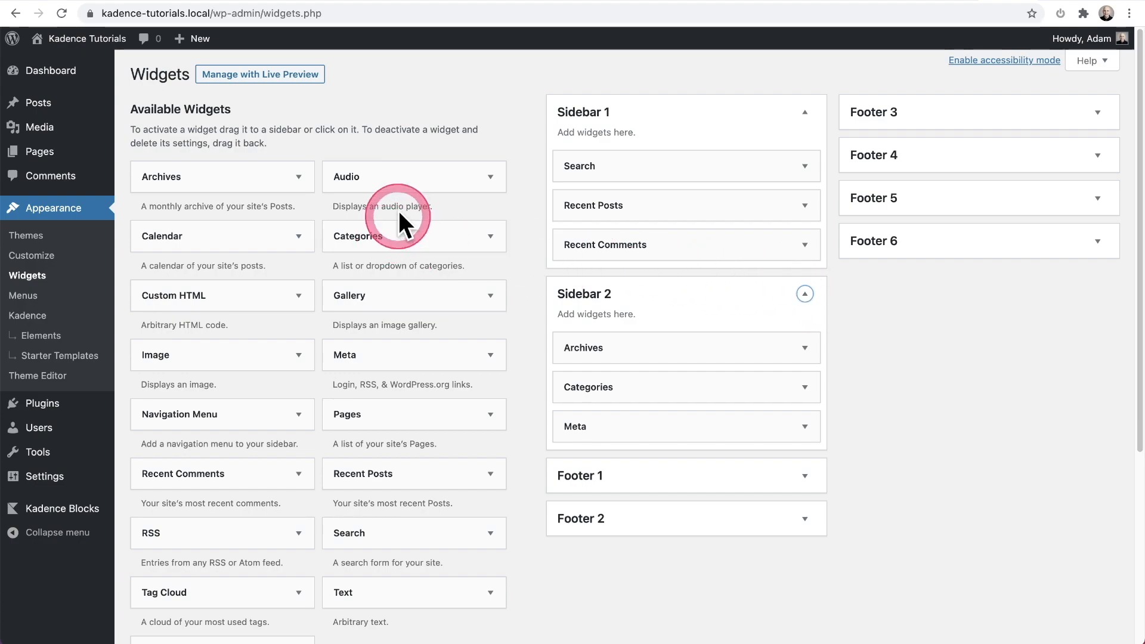
{"action": "scroll", "scroll_direction": "down", "scroll_amount": 3}
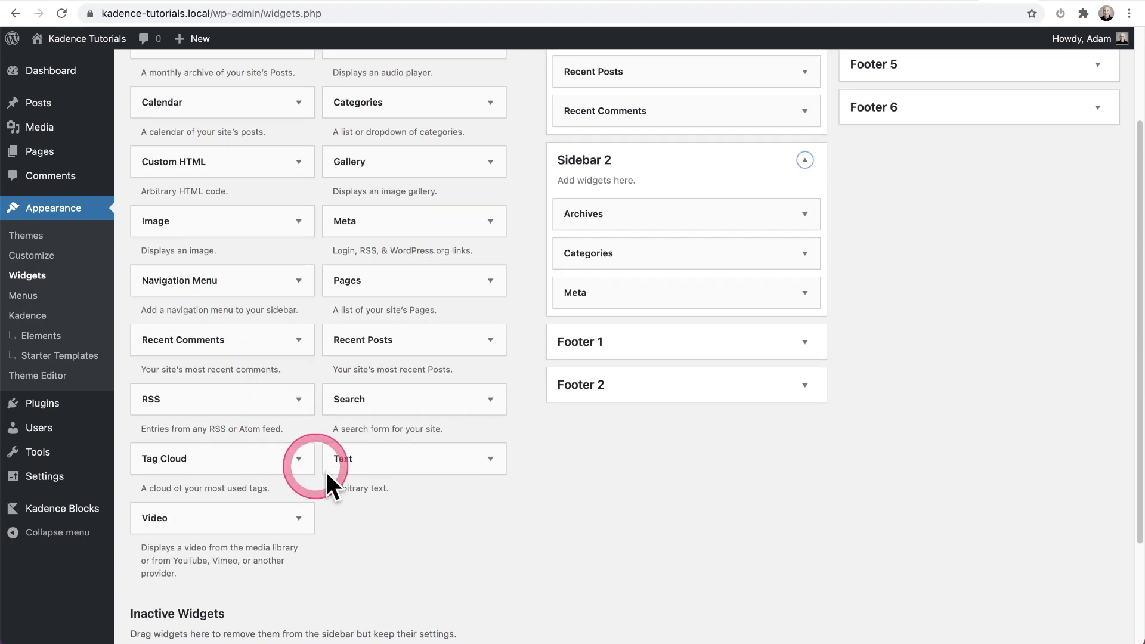
{"action": "scroll", "scroll_direction": "up", "scroll_amount": 3}
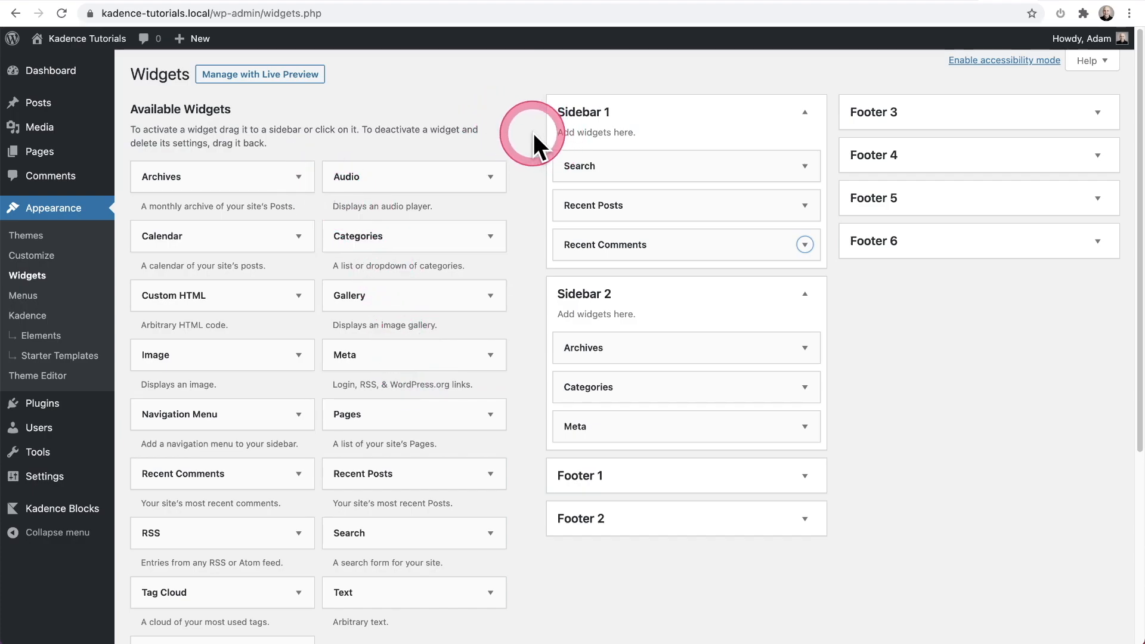
{"action": "mouse_move", "coordinate": [538, 149]}
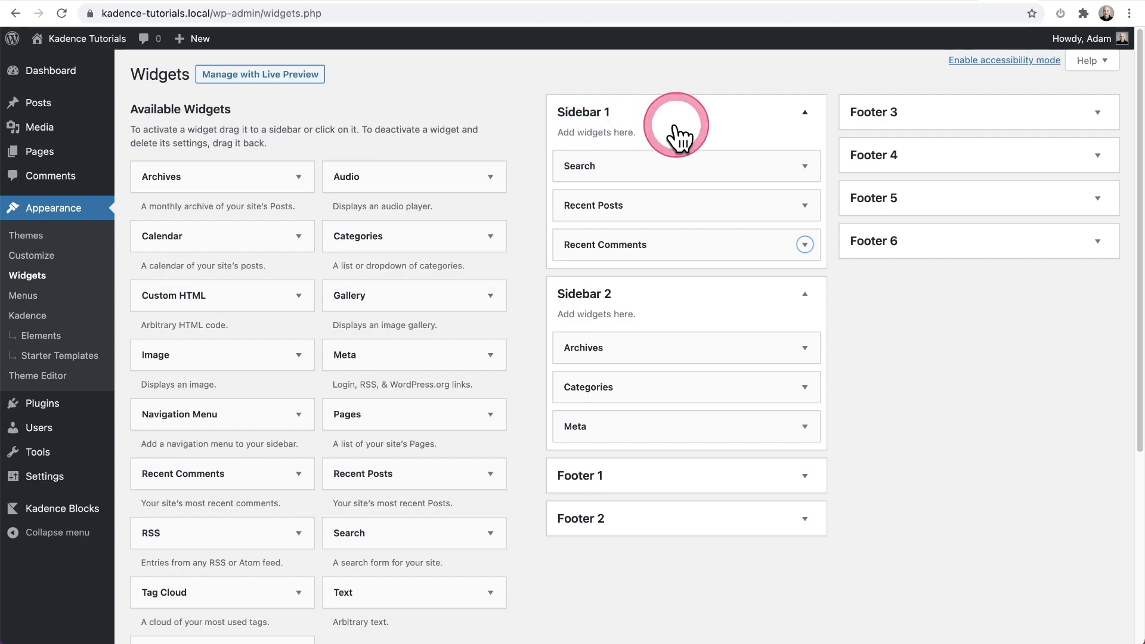
{"action": "mouse_move", "coordinate": [758, 481]}
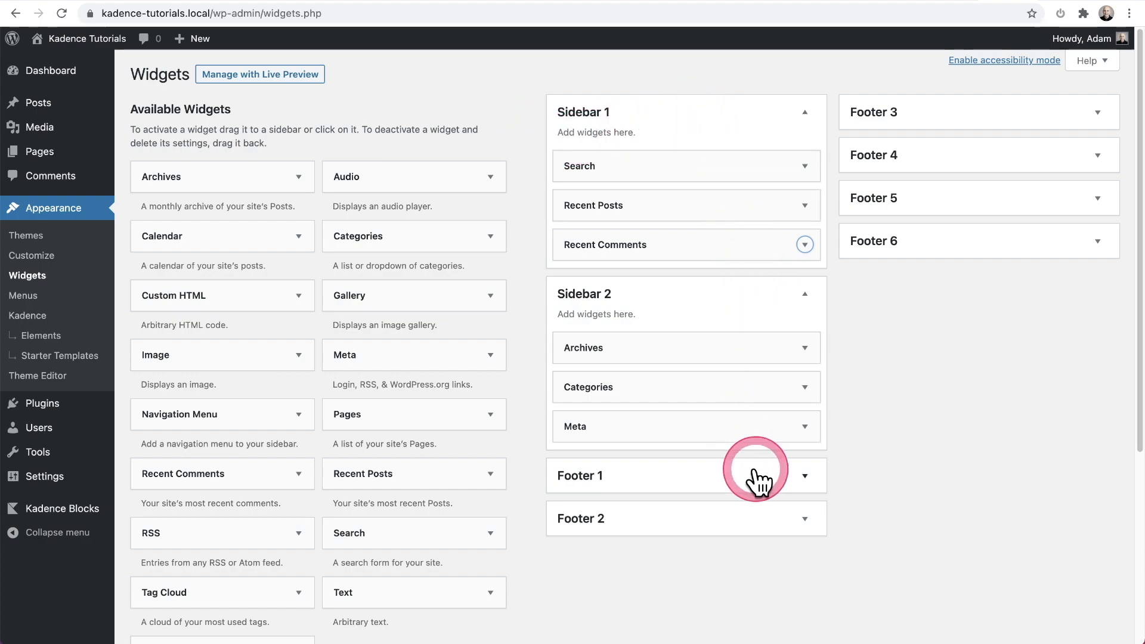
{"action": "mouse_move", "coordinate": [911, 376]}
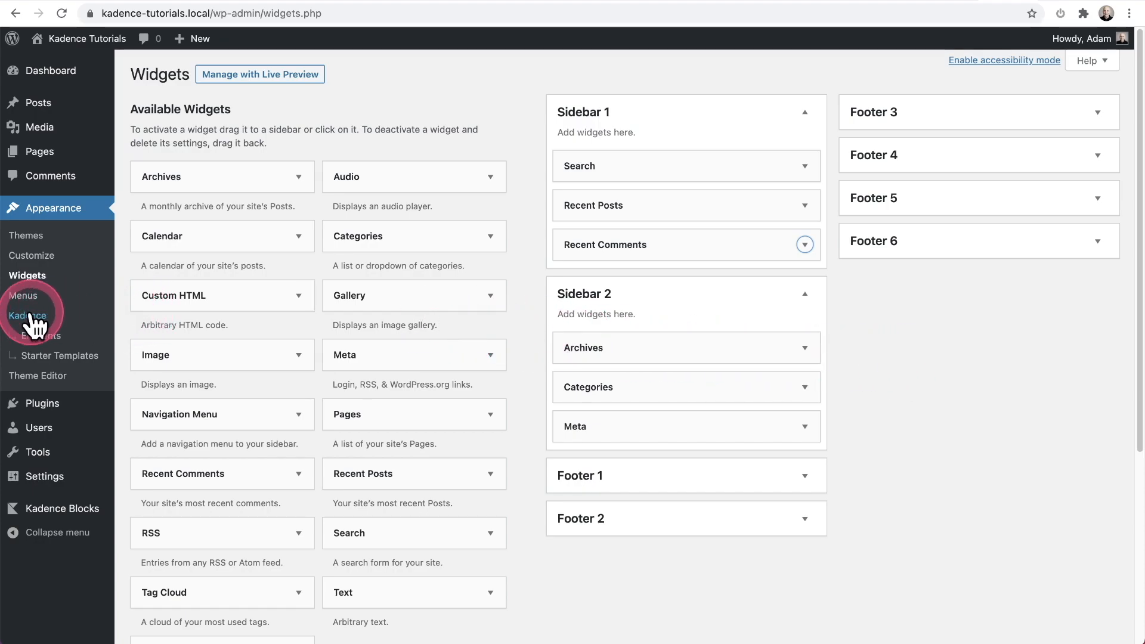
Go to the Kadence theme dashboard and its Pro Addons section with Hooked Elements enabled
{"action": "left_click", "coordinate": [29, 314]}
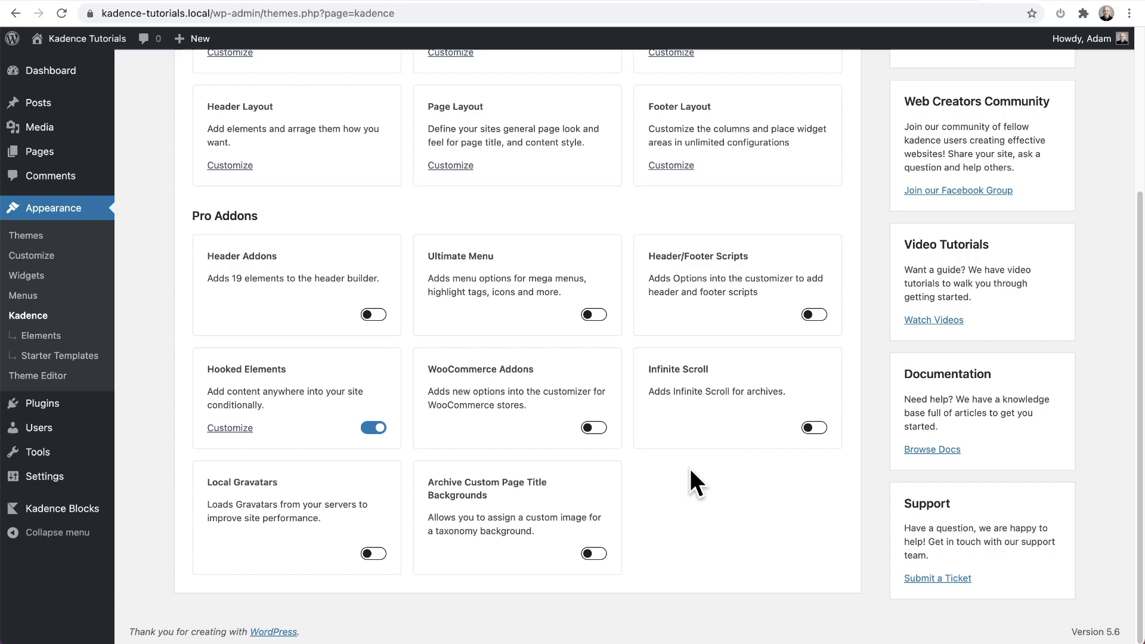
{"action": "left_click", "coordinate": [255, 381]}
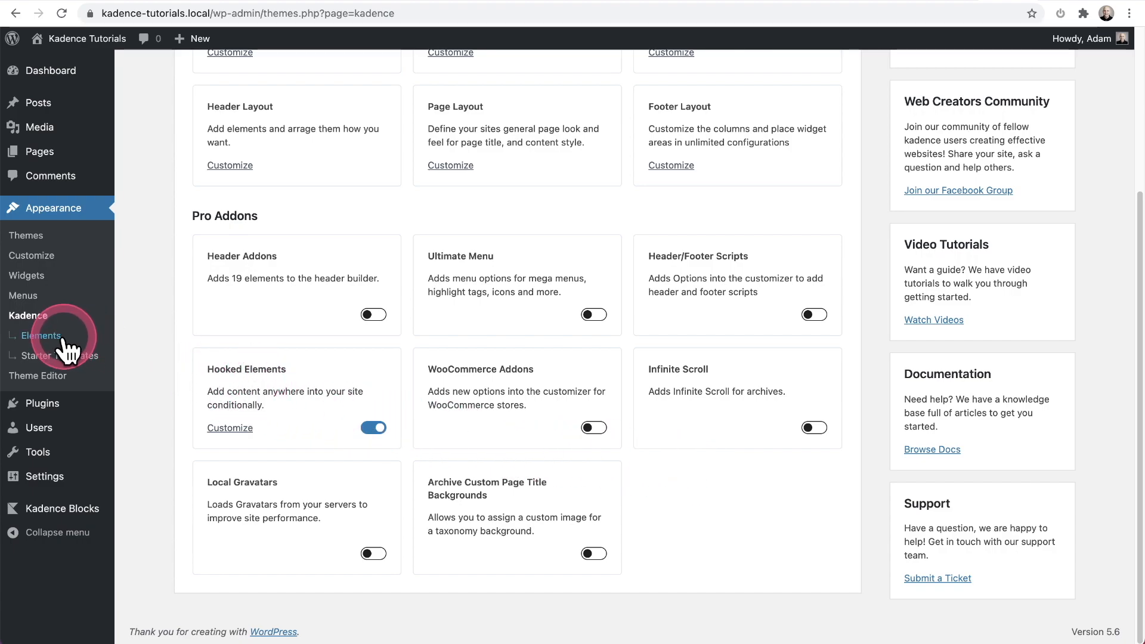
Show the Kadence Elements list with the published Dynamic Sidebars element
{"action": "left_click", "coordinate": [42, 336]}
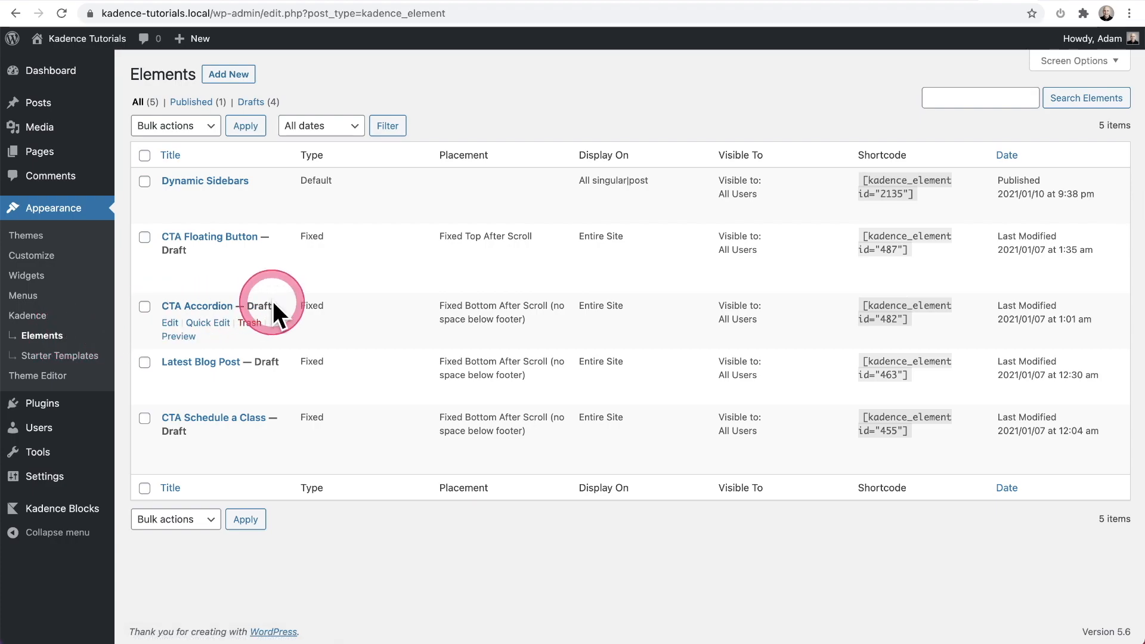
{"action": "mouse_move", "coordinate": [224, 191]}
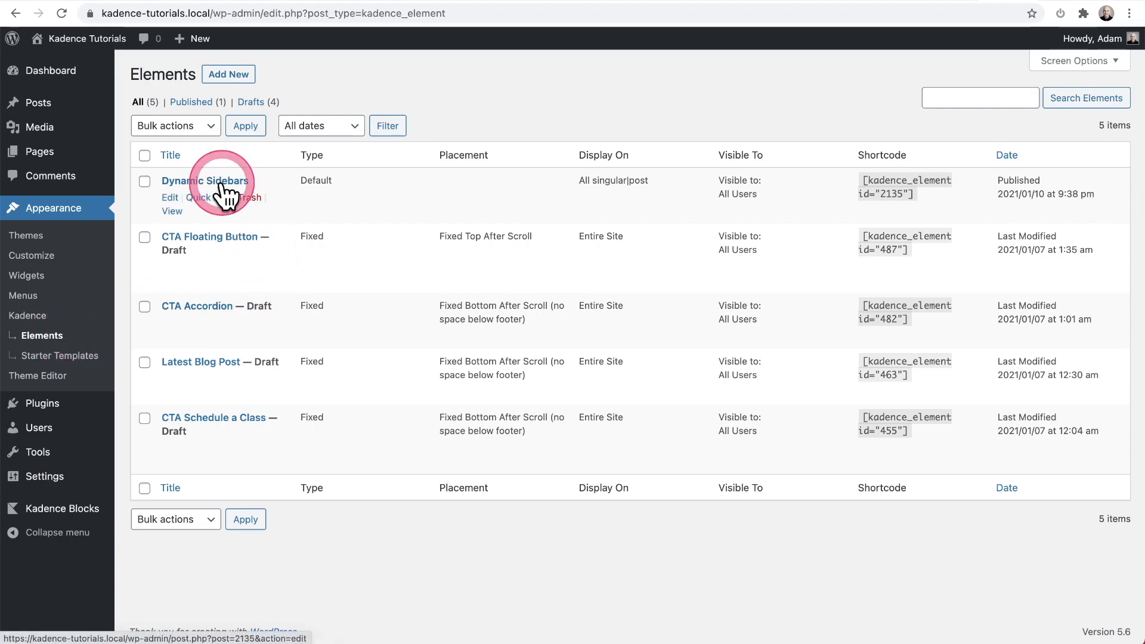
{"action": "mouse_move", "coordinate": [334, 228]}
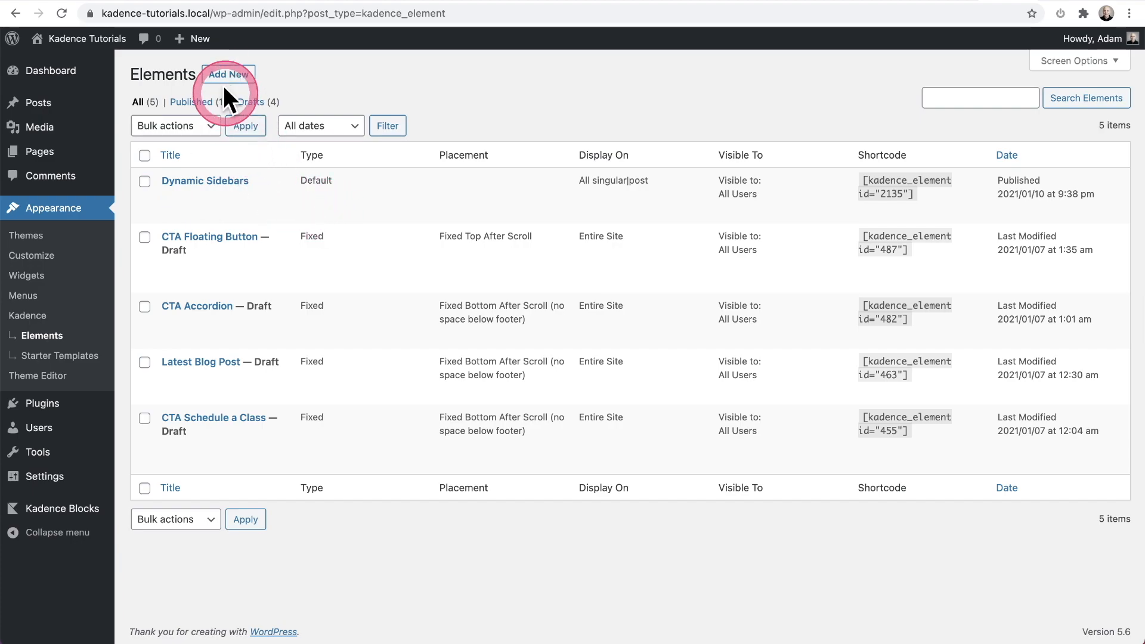
Add a new element of the Default type and start in its empty paragraph block
{"action": "left_click", "coordinate": [229, 74]}
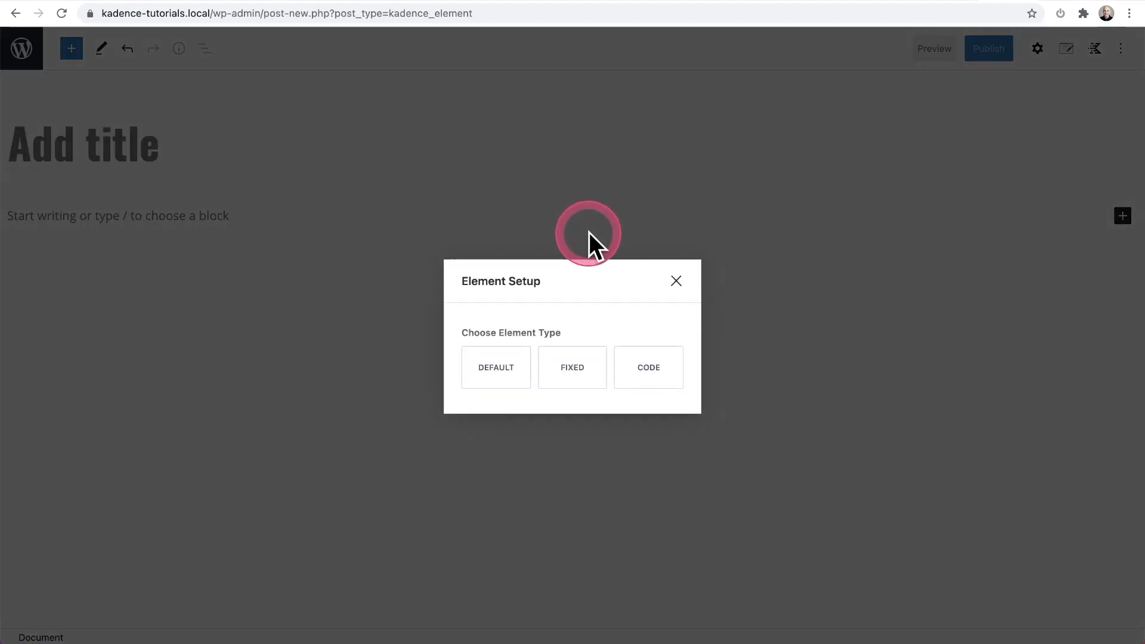
{"action": "mouse_move", "coordinate": [573, 290]}
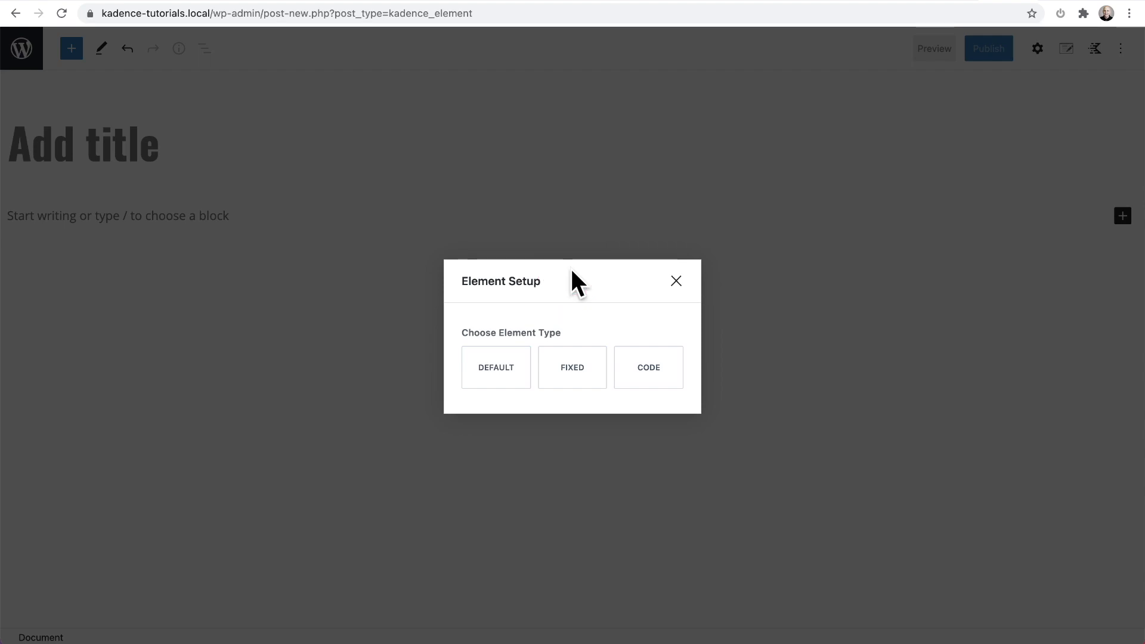
{"action": "left_click", "coordinate": [503, 369]}
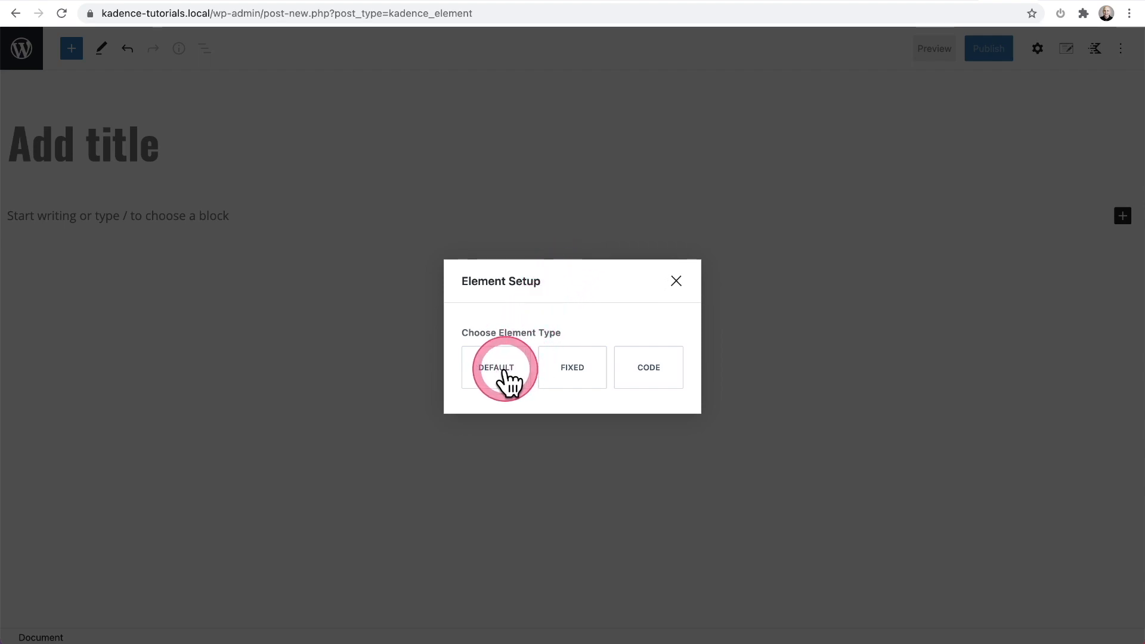
{"action": "left_click", "coordinate": [502, 368]}
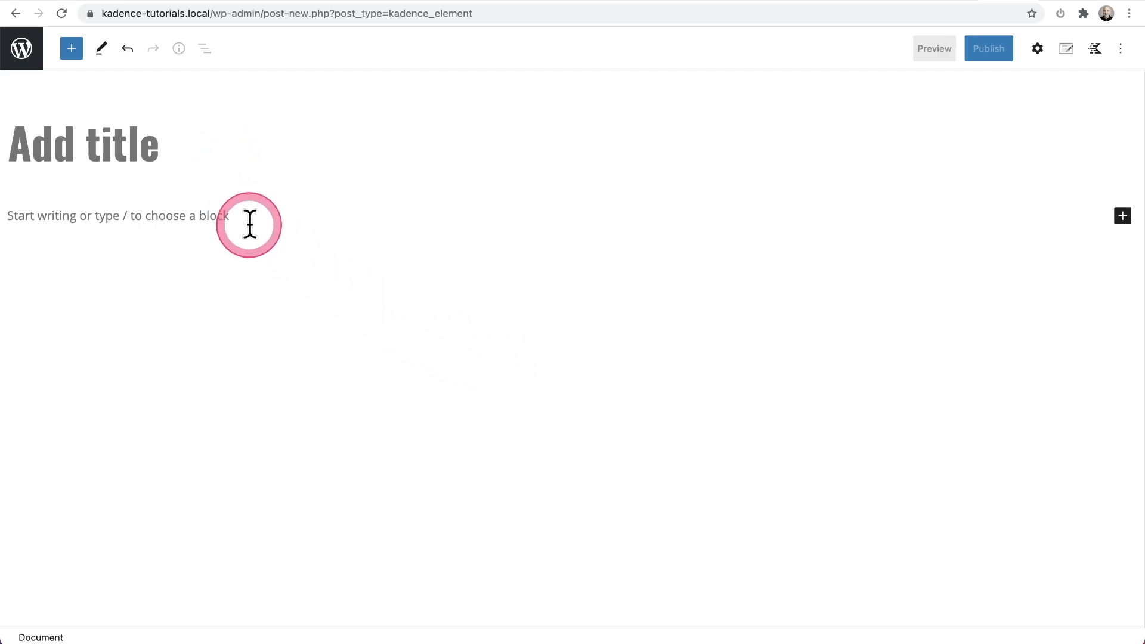
{"action": "left_click", "coordinate": [248, 222]}
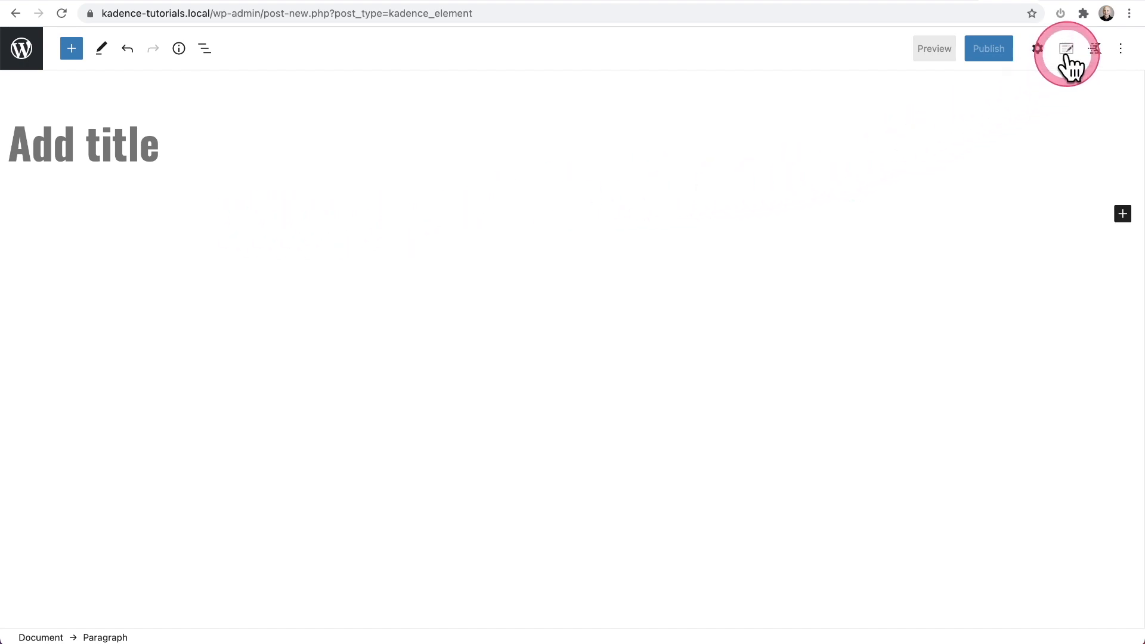
Set the element's Placement to Replace Sidebar and expand Display Settings
{"action": "left_click", "coordinate": [1067, 48]}
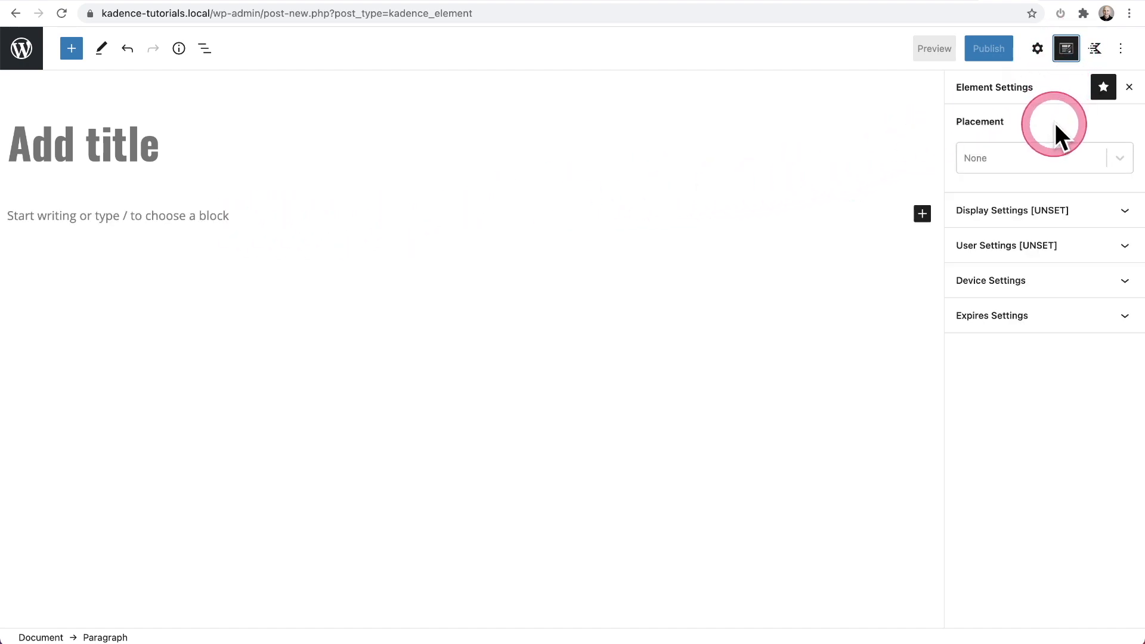
{"action": "left_click", "coordinate": [1045, 158]}
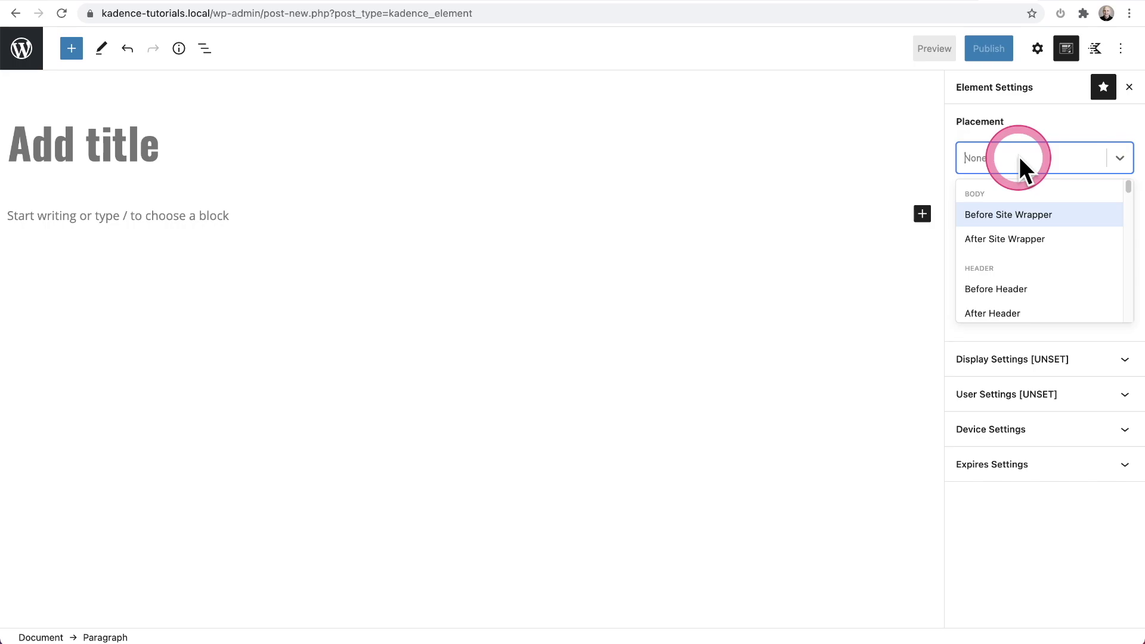
{"action": "type", "text": "side"}
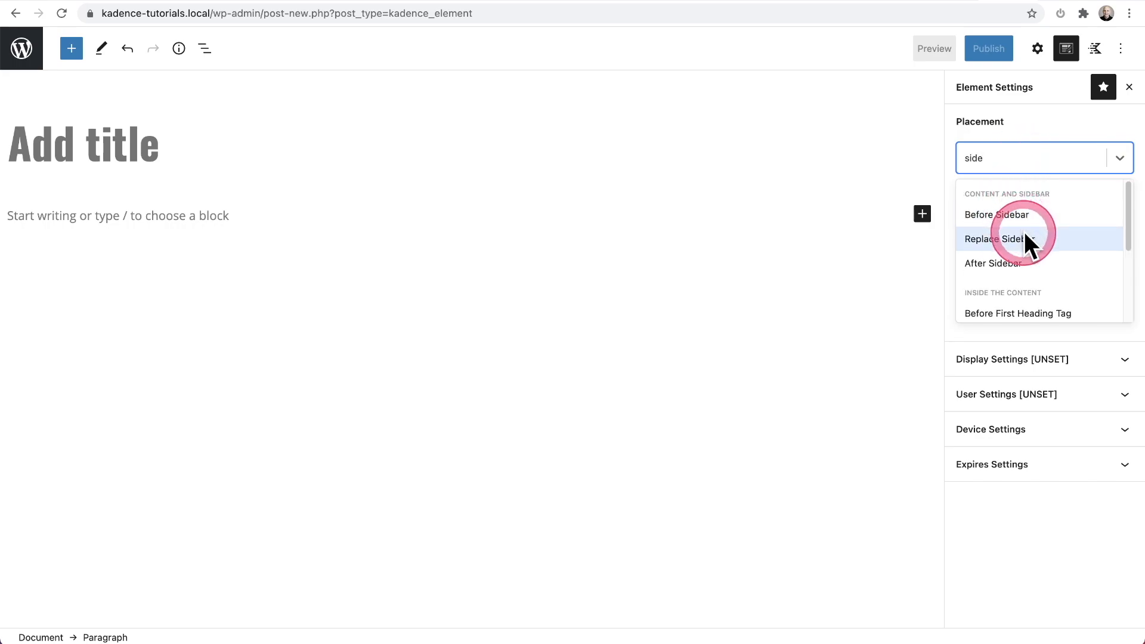
{"action": "left_click", "coordinate": [996, 239]}
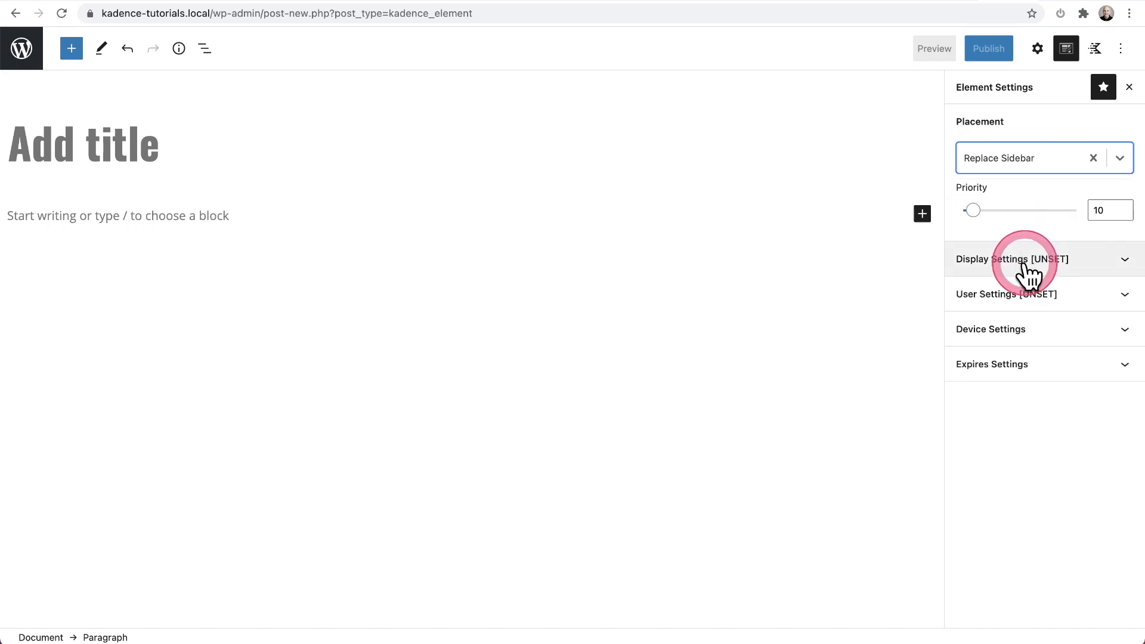
{"action": "left_click", "coordinate": [1011, 259]}
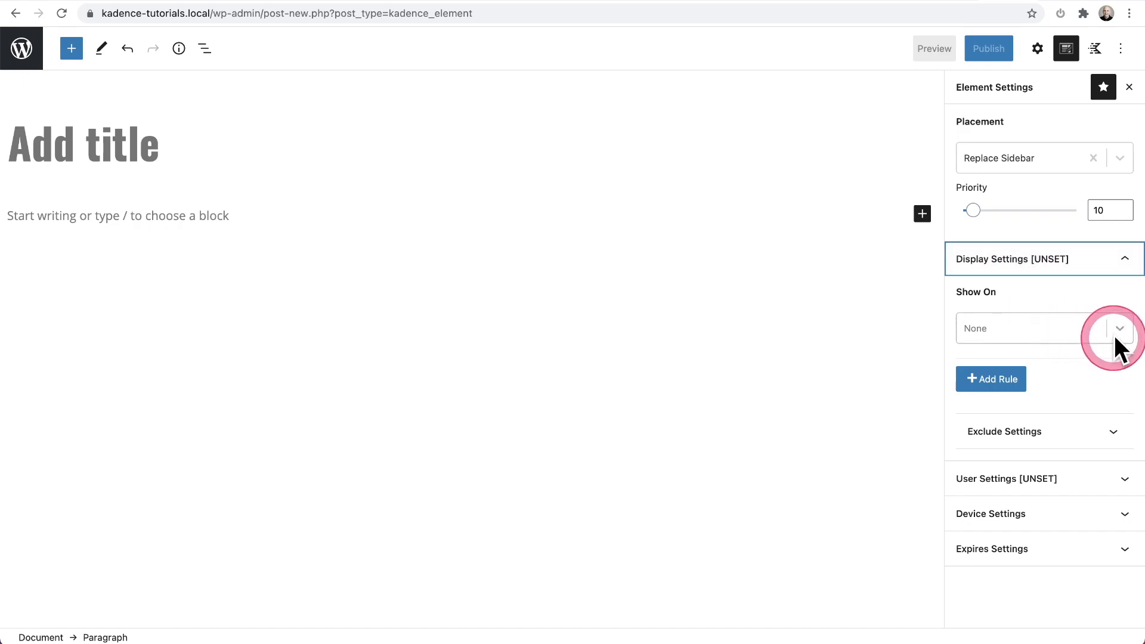
Show the element on Single Posts with Select Post By left at All
{"action": "left_click", "coordinate": [1116, 330]}
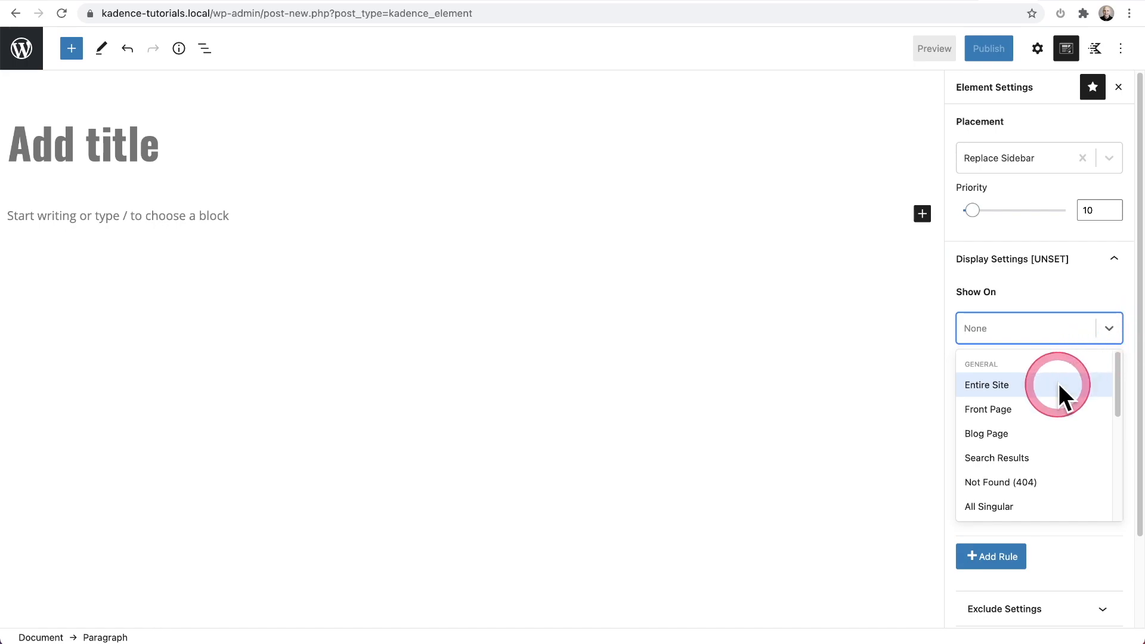
{"action": "mouse_move", "coordinate": [1063, 391]}
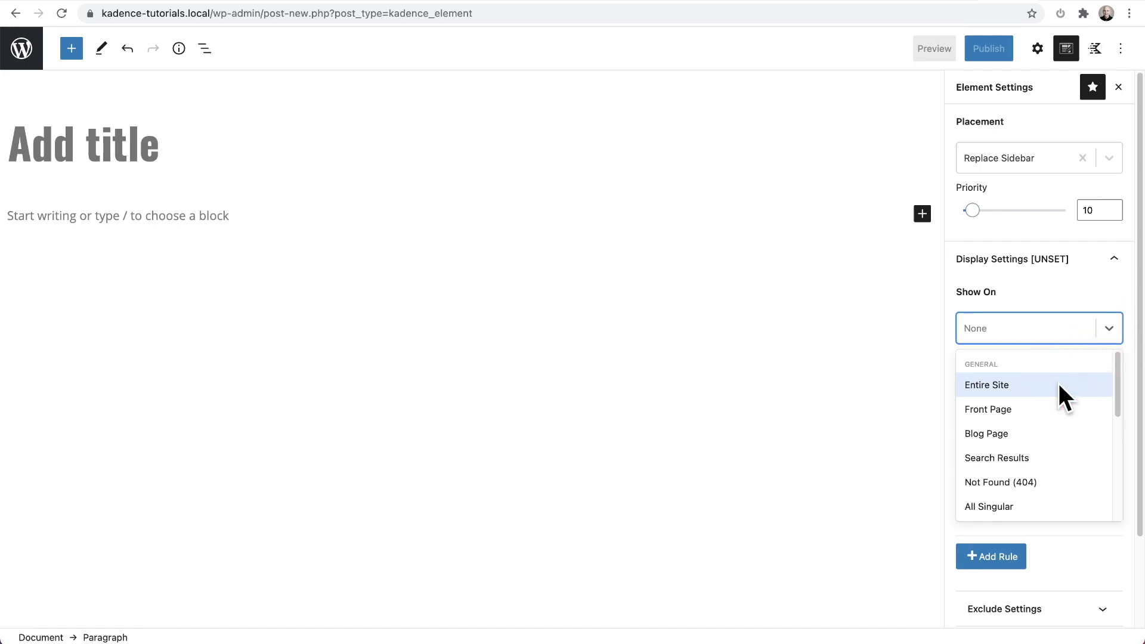
{"action": "scroll", "scroll_direction": "down", "scroll_amount": 3}
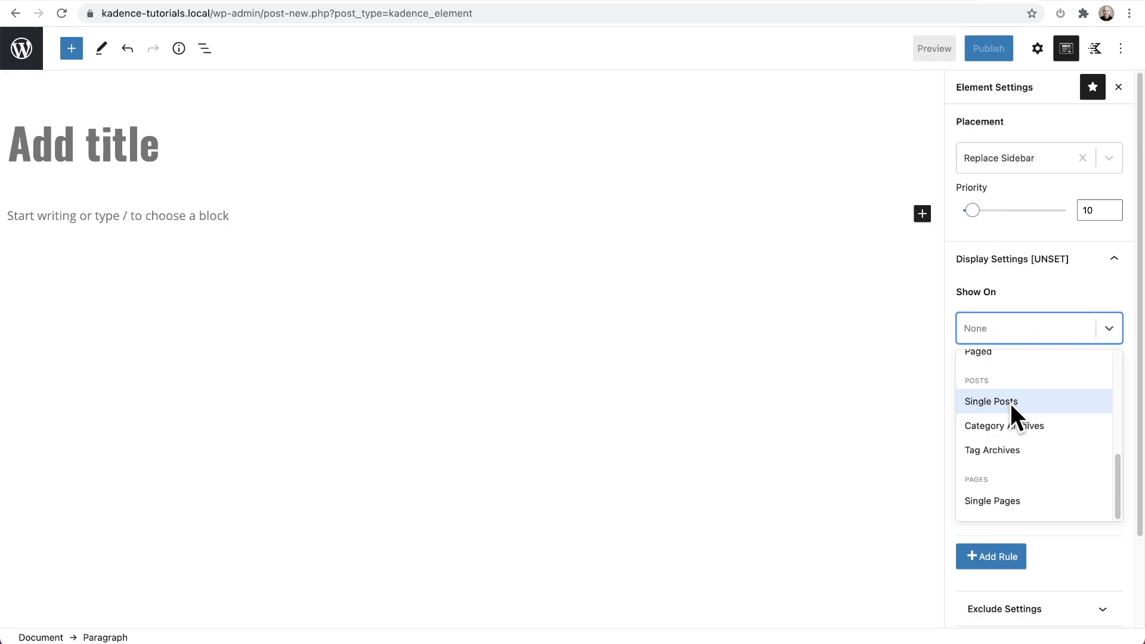
{"action": "left_click", "coordinate": [990, 401]}
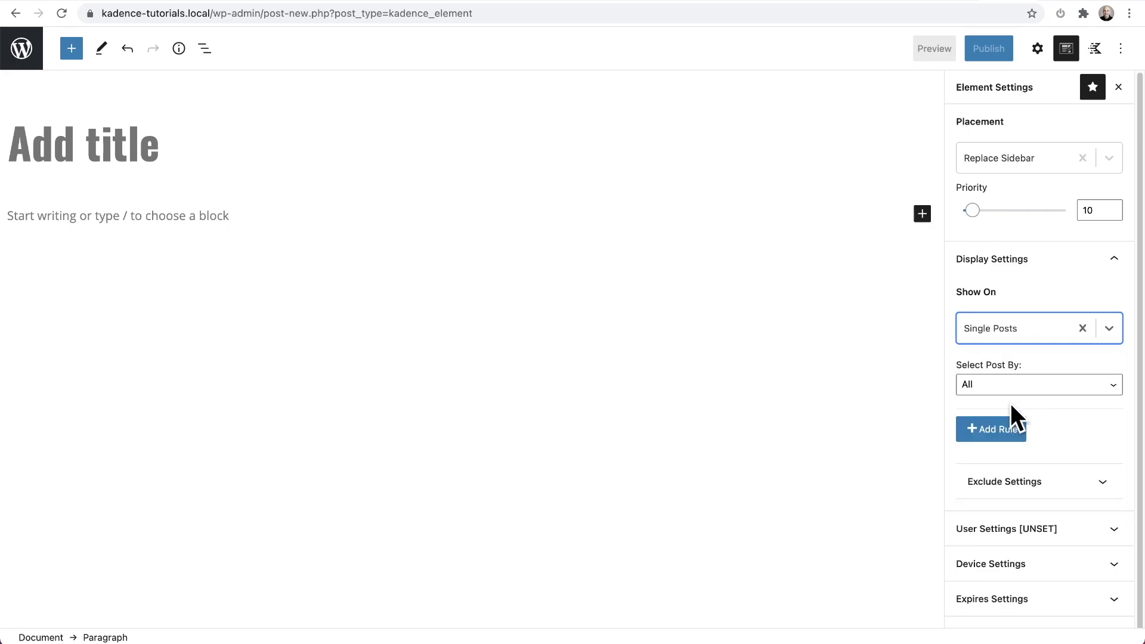
{"action": "left_click", "coordinate": [1056, 401]}
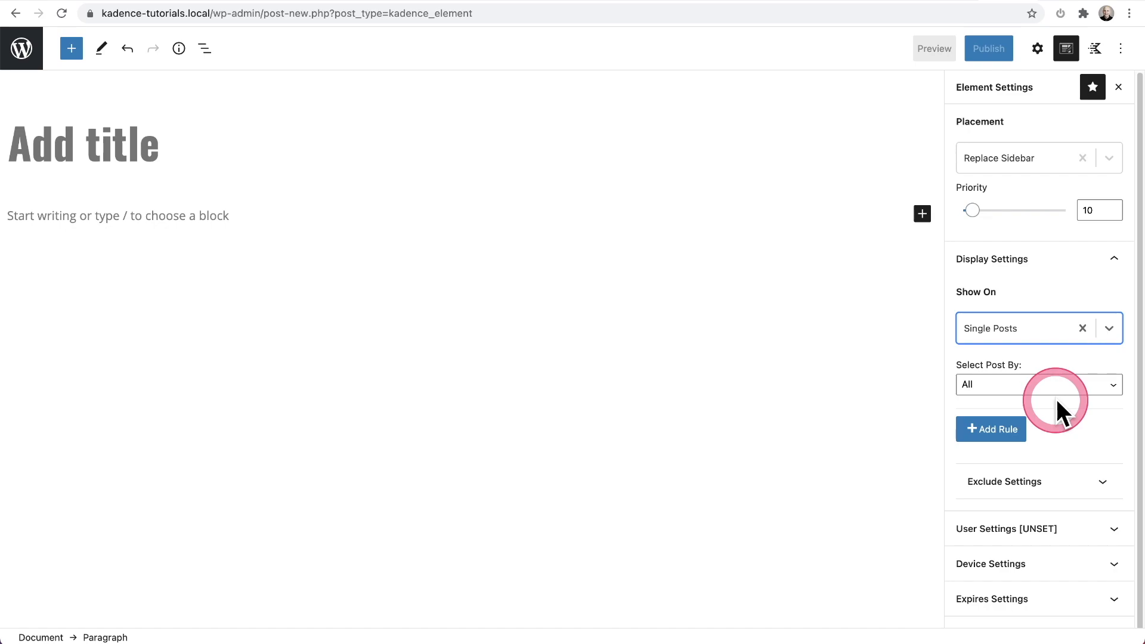
{"action": "mouse_move", "coordinate": [1116, 384]}
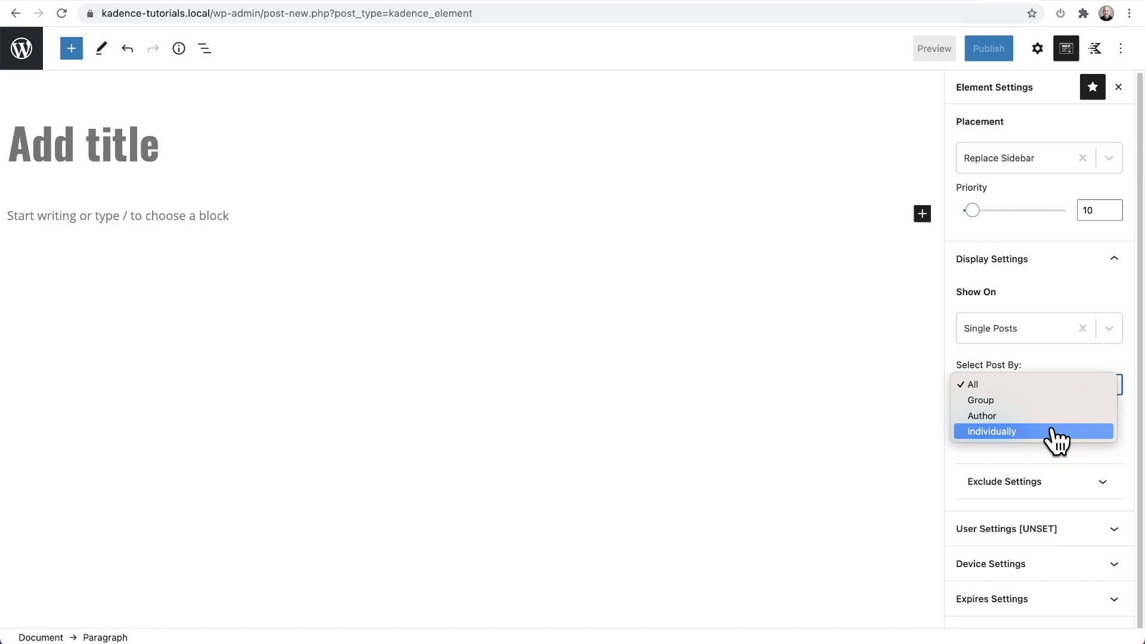
{"action": "left_click", "coordinate": [993, 432]}
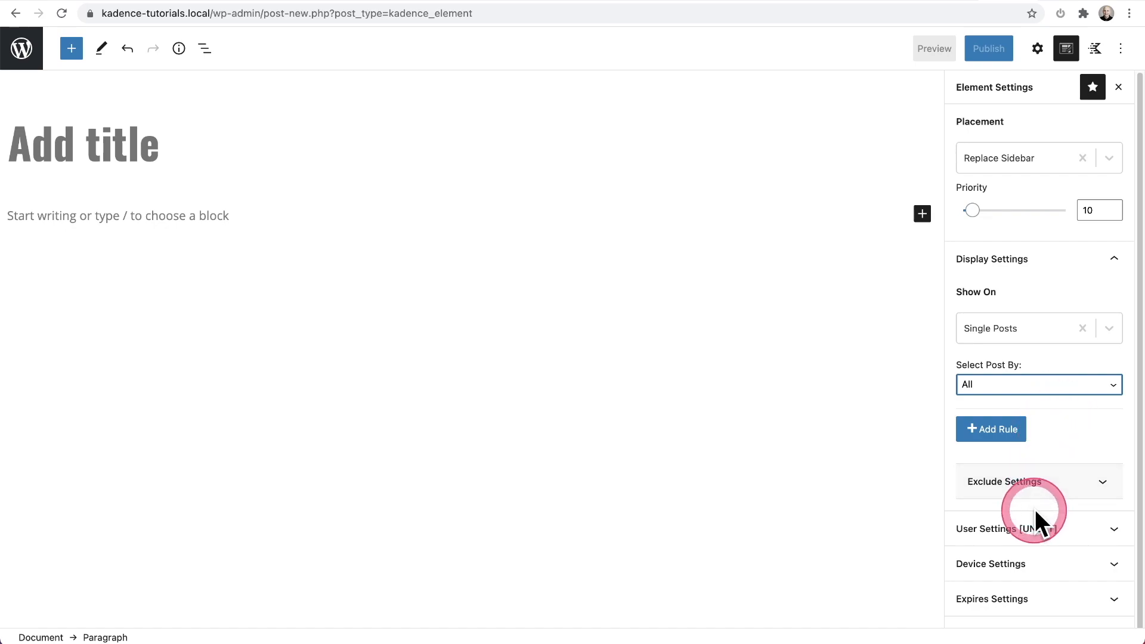
Expand User Settings and show the Visible to role choices, left at None
{"action": "left_click", "coordinate": [1006, 529]}
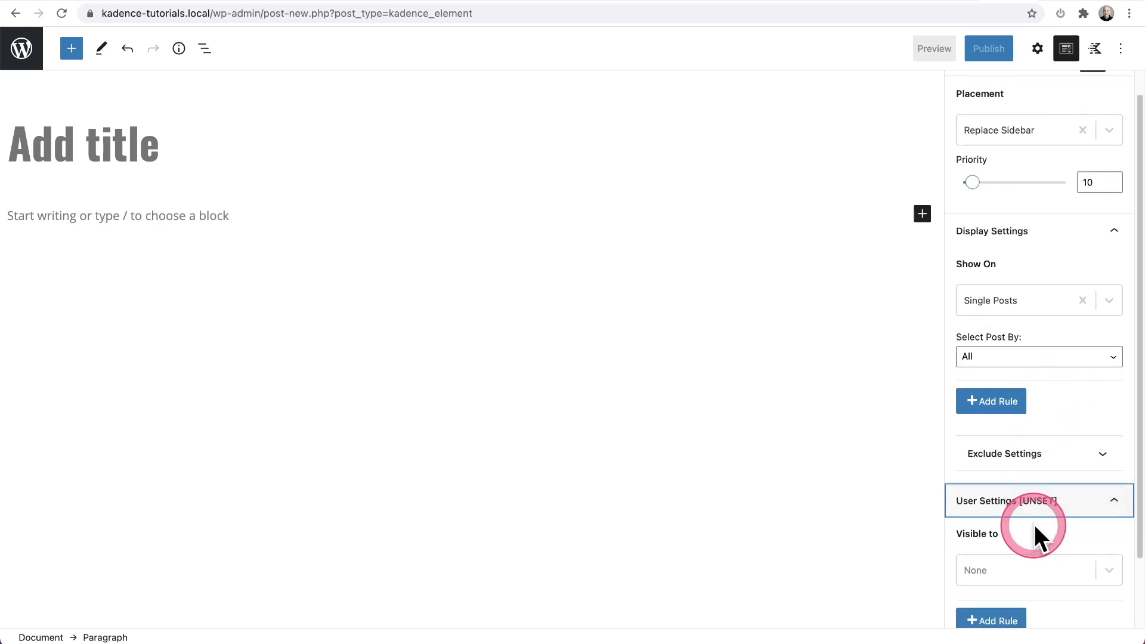
{"action": "scroll", "scroll_direction": "down", "scroll_amount": 3}
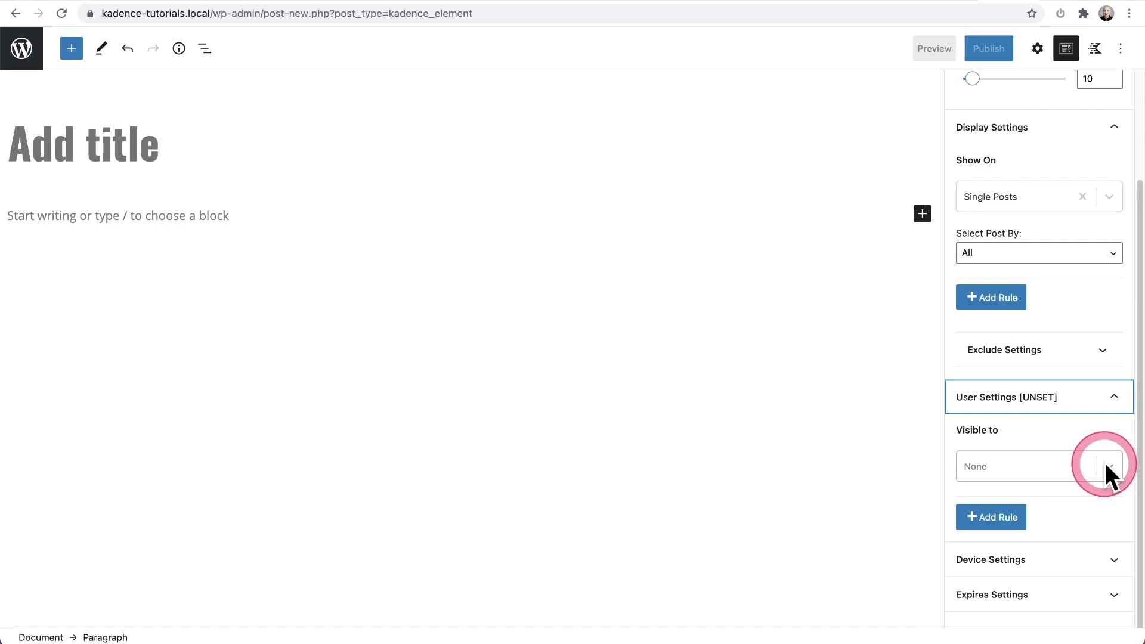
{"action": "left_click", "coordinate": [1107, 468]}
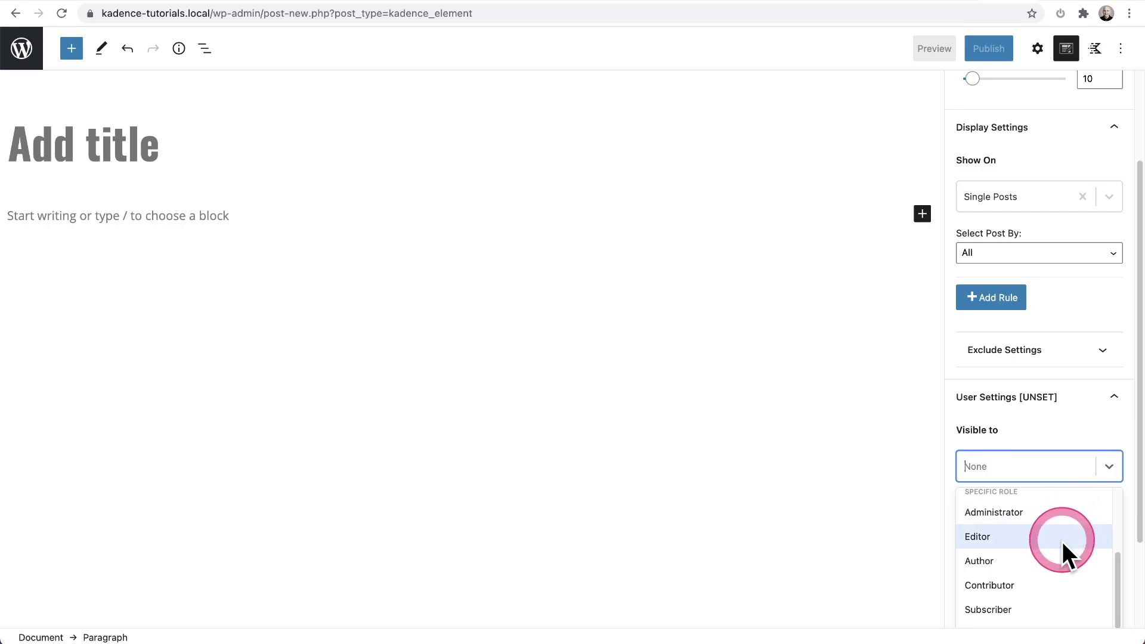
{"action": "mouse_move", "coordinate": [1067, 543]}
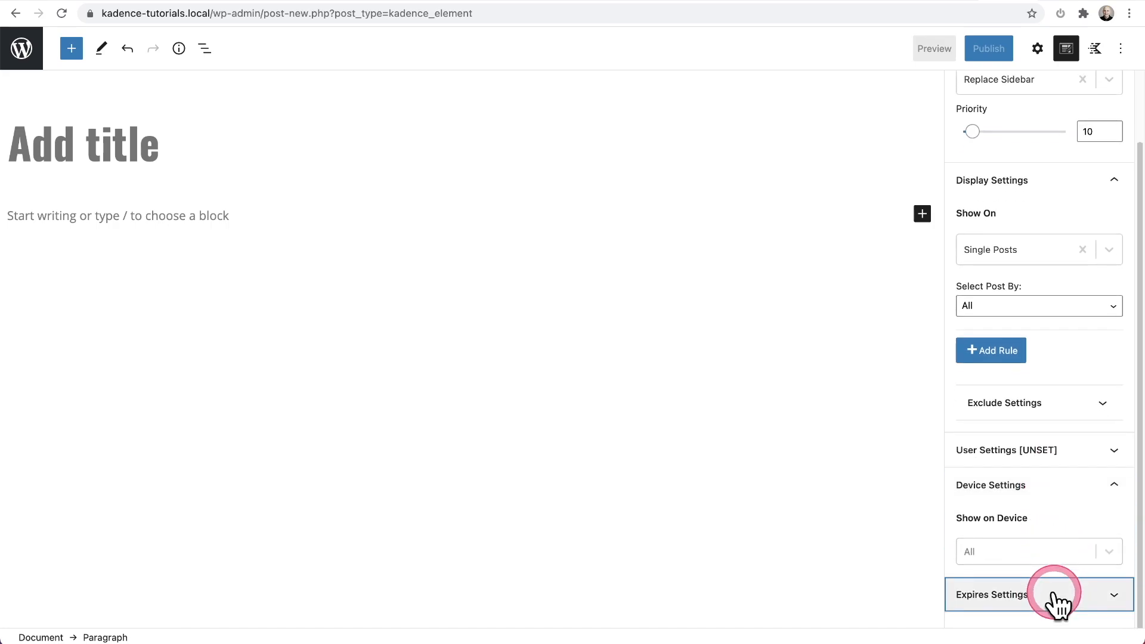
Expand the element's expiry settings
{"action": "left_click", "coordinate": [1039, 594]}
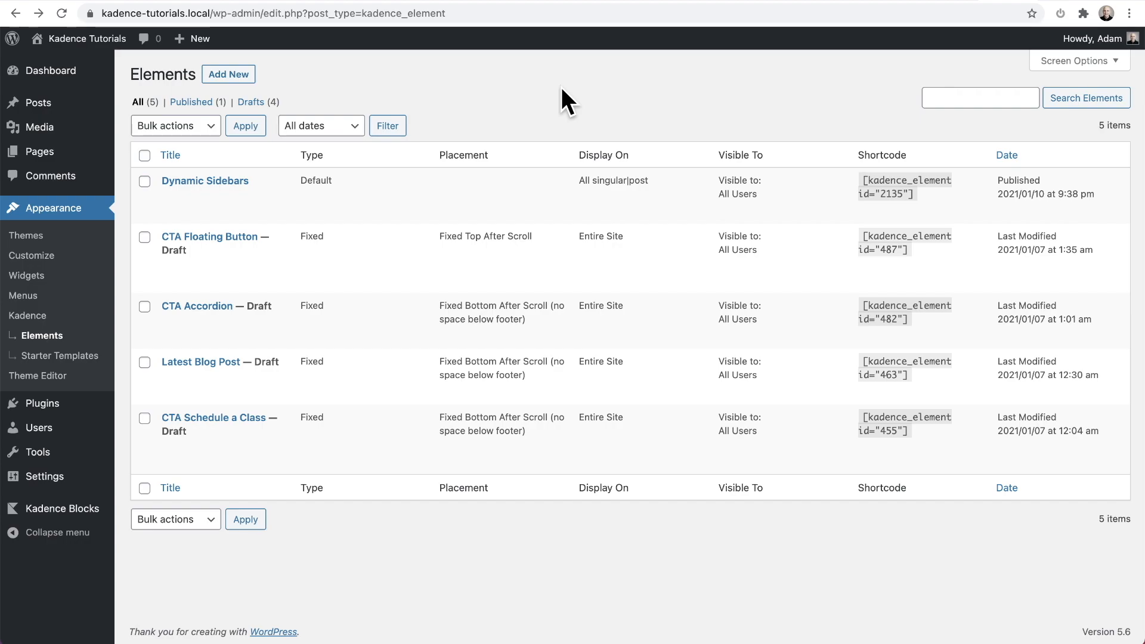
Open the Dynamic Sidebars element from the Elements list into the block editor
{"action": "left_click", "coordinate": [205, 181]}
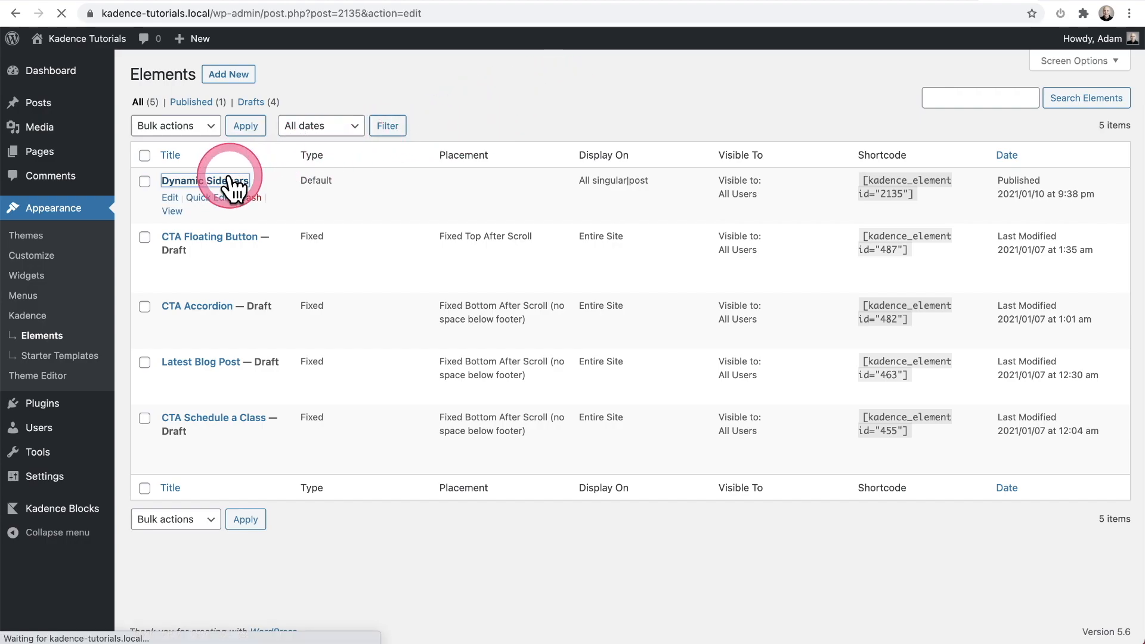
{"action": "left_click", "coordinate": [191, 181]}
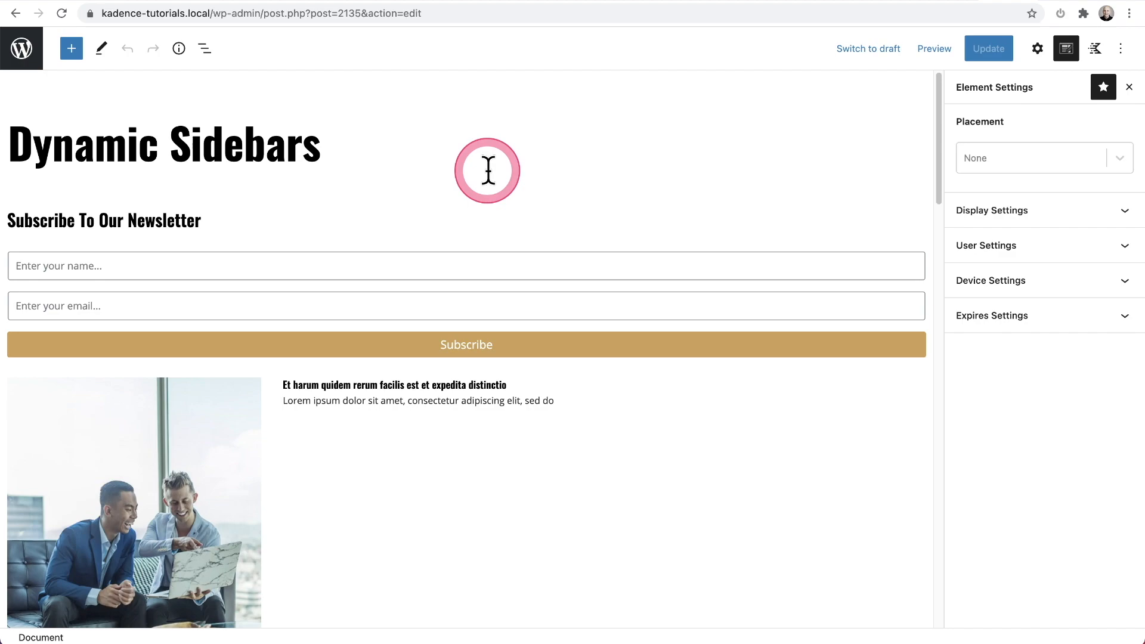
{"action": "mouse_move", "coordinate": [186, 222]}
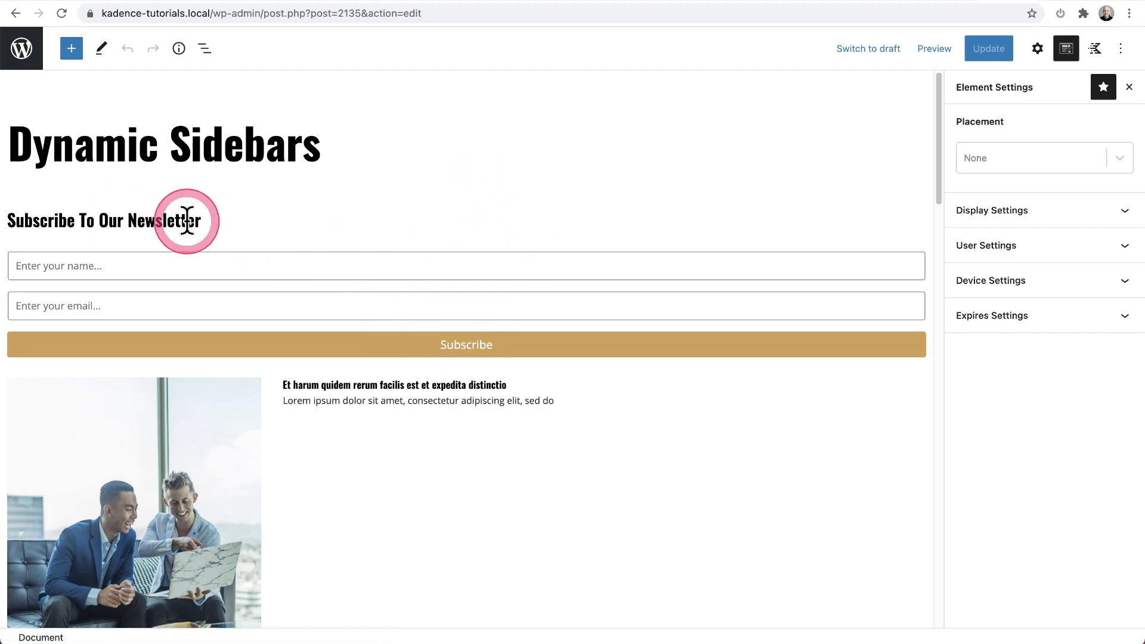
{"action": "mouse_move", "coordinate": [177, 230]}
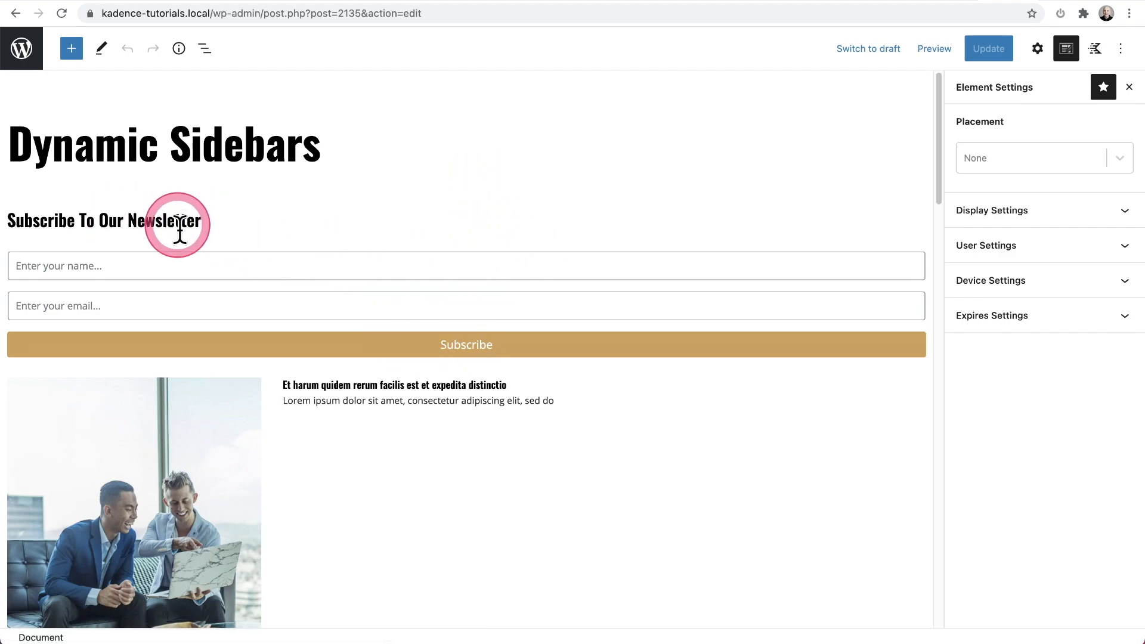
{"action": "mouse_move", "coordinate": [200, 517]}
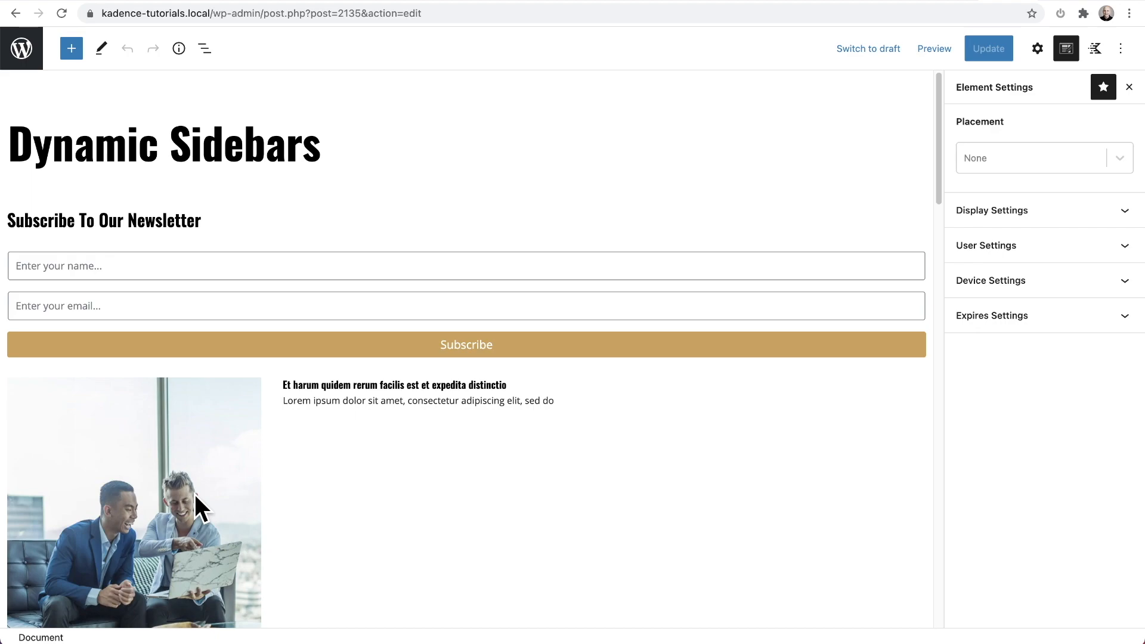
Set the element's placement to Replace Sidebar and update it
{"action": "left_click", "coordinate": [1006, 157]}
{"action": "type", "text": "side"}
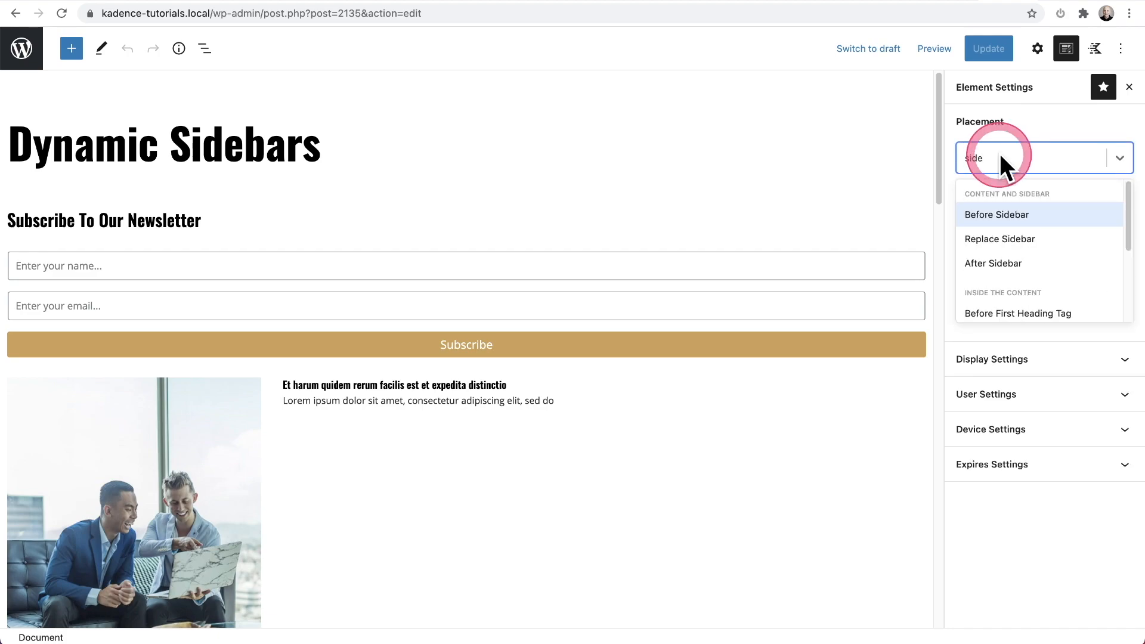
{"action": "left_click", "coordinate": [1000, 239]}
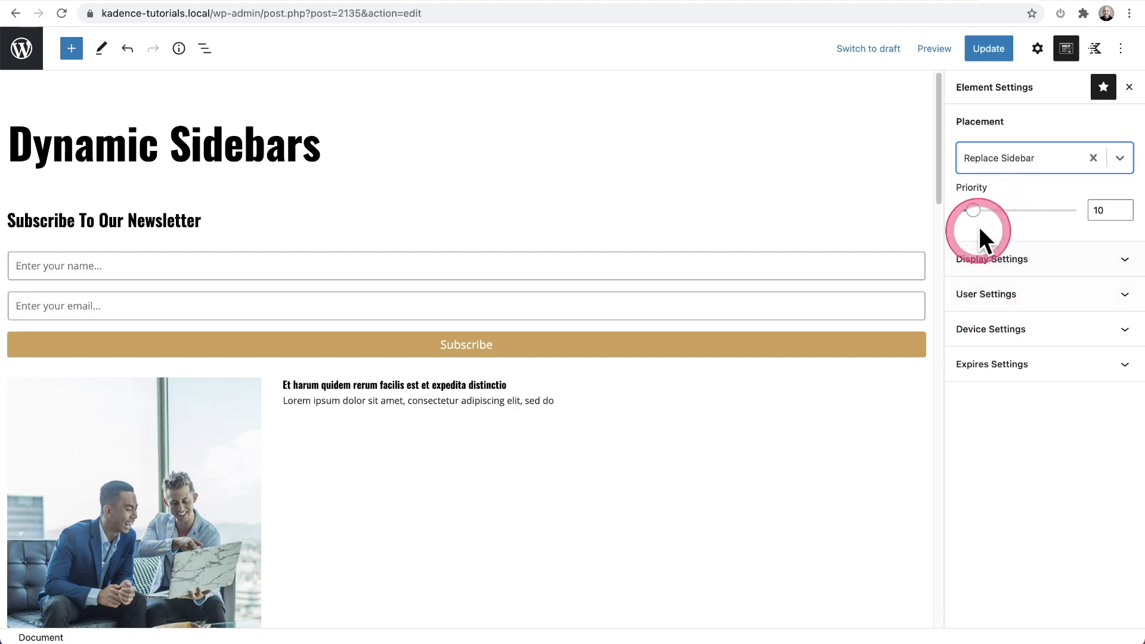
{"action": "left_click", "coordinate": [987, 48]}
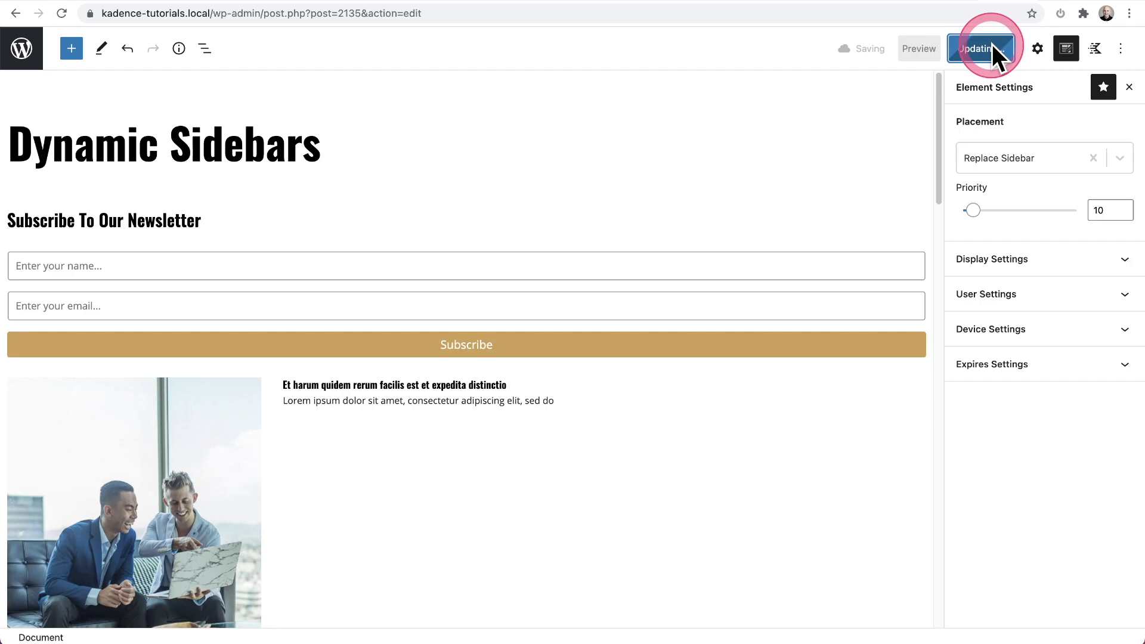
{"action": "left_click", "coordinate": [982, 47]}
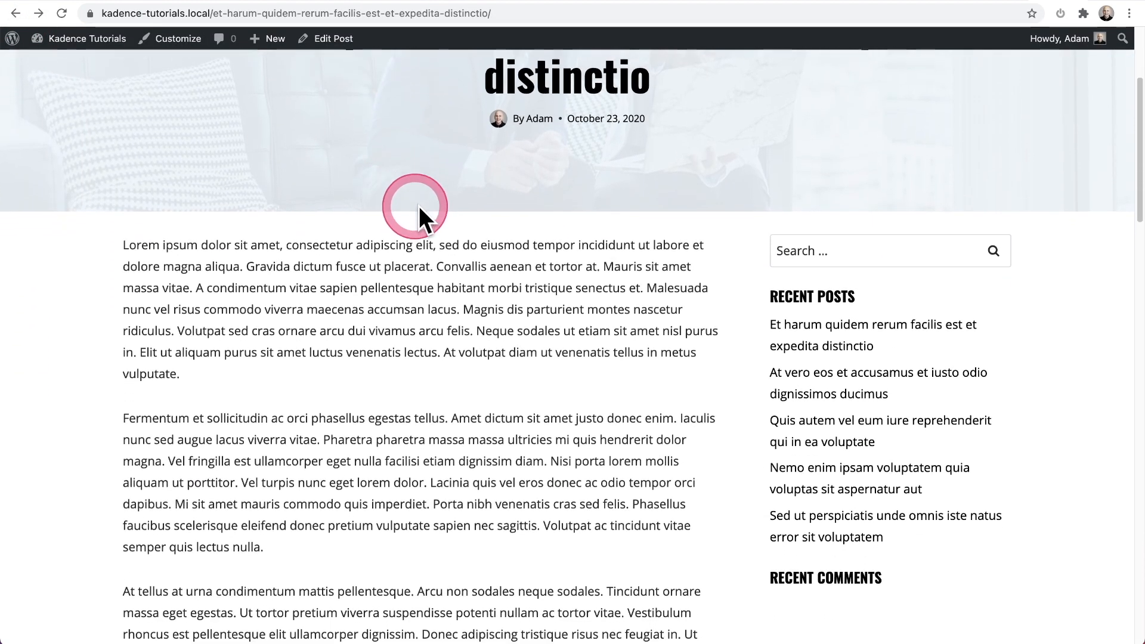
Scroll the live single post to check the sidebar now shows the newsletter form and post grid
{"action": "scroll", "scroll_direction": "down", "scroll_amount": 3}
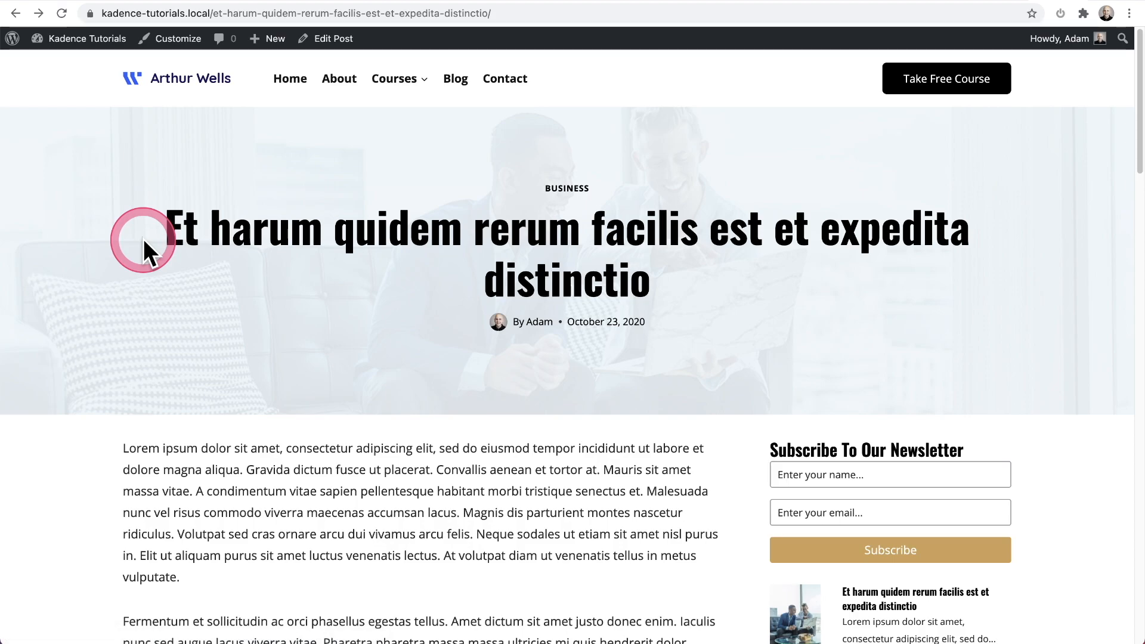
{"action": "scroll", "scroll_direction": "down", "scroll_amount": 3}
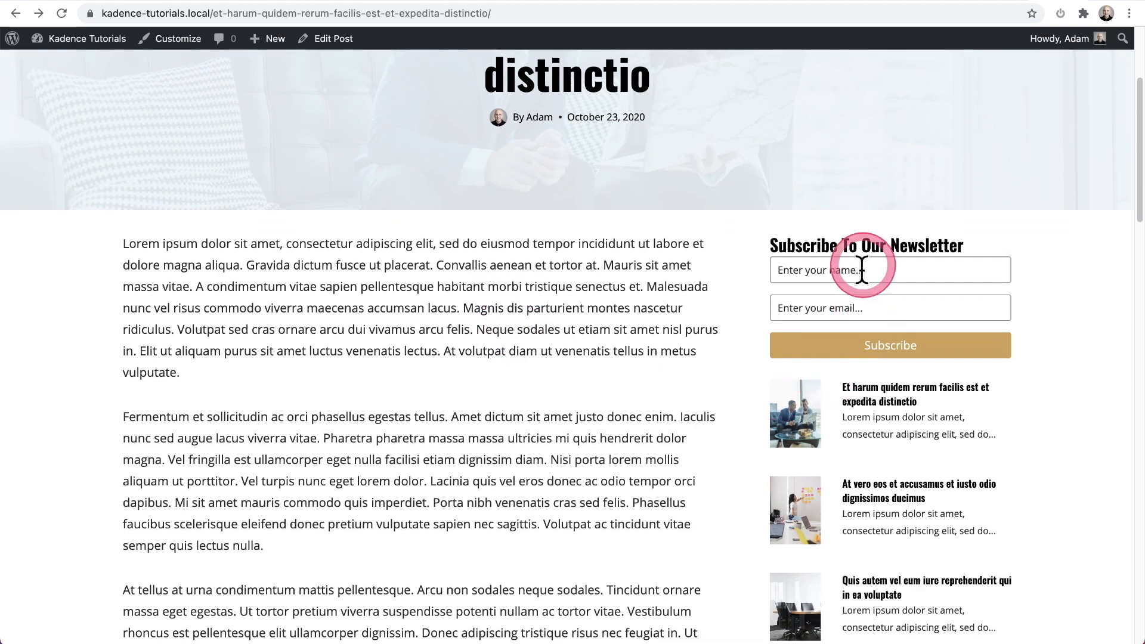
{"action": "mouse_move", "coordinate": [698, 436]}
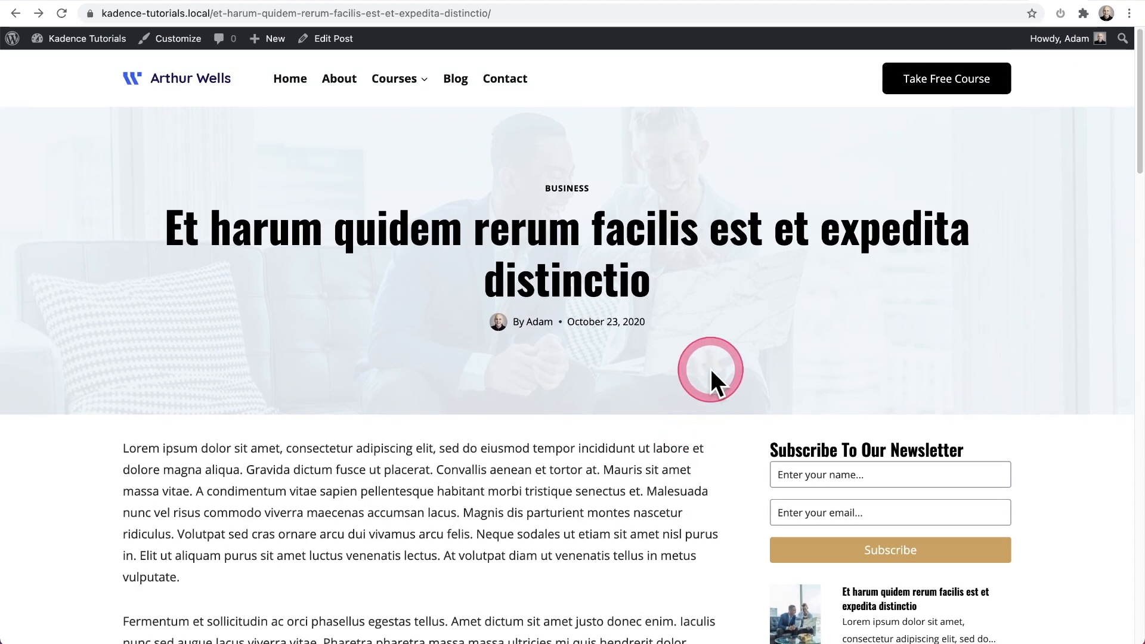
{"action": "left_click", "coordinate": [709, 370]}
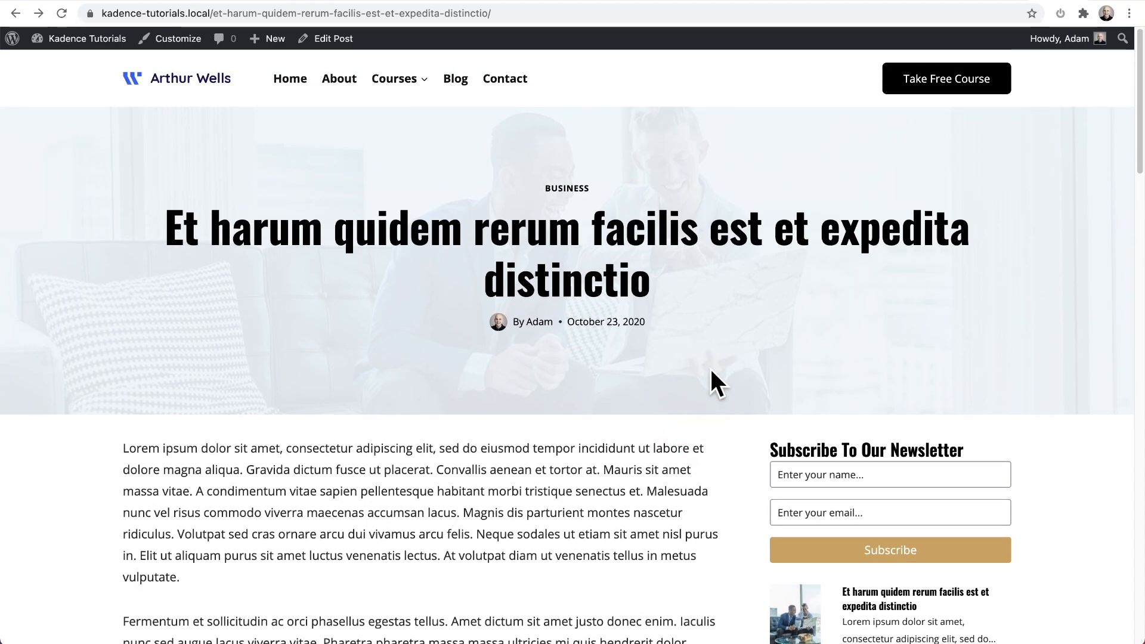